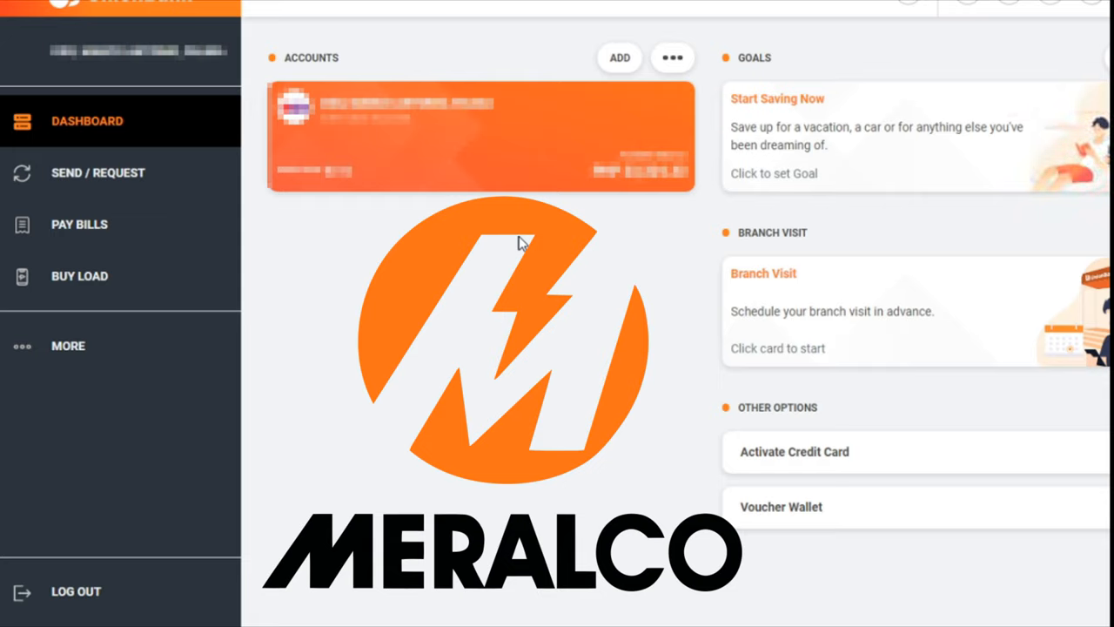
{"action": "mouse_move", "coordinate": [315, 237]}
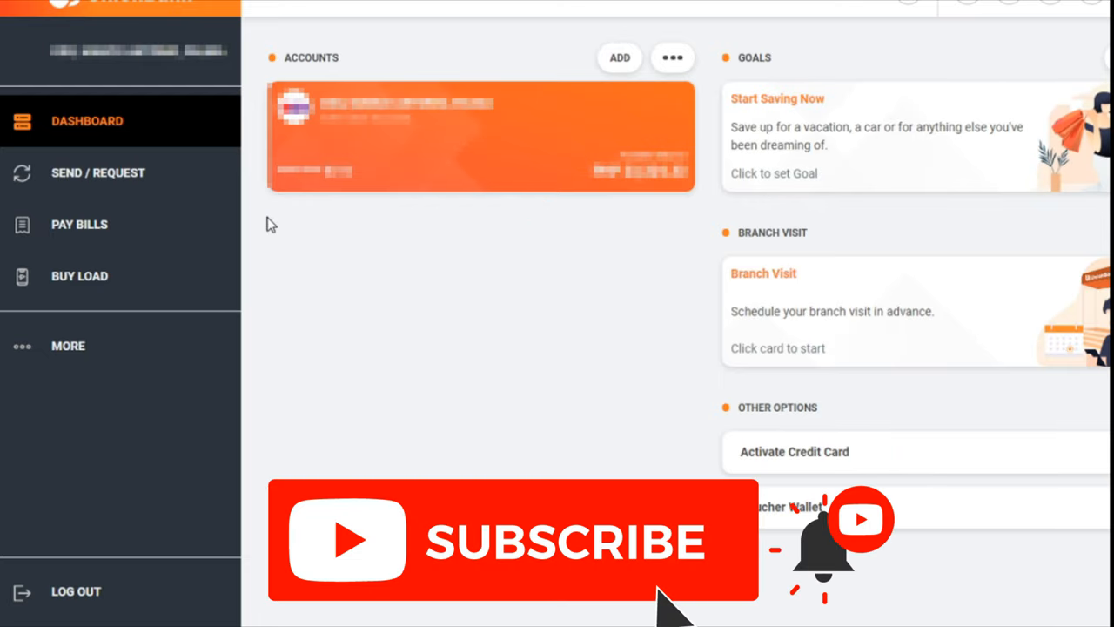
{"action": "mouse_move", "coordinate": [166, 141]}
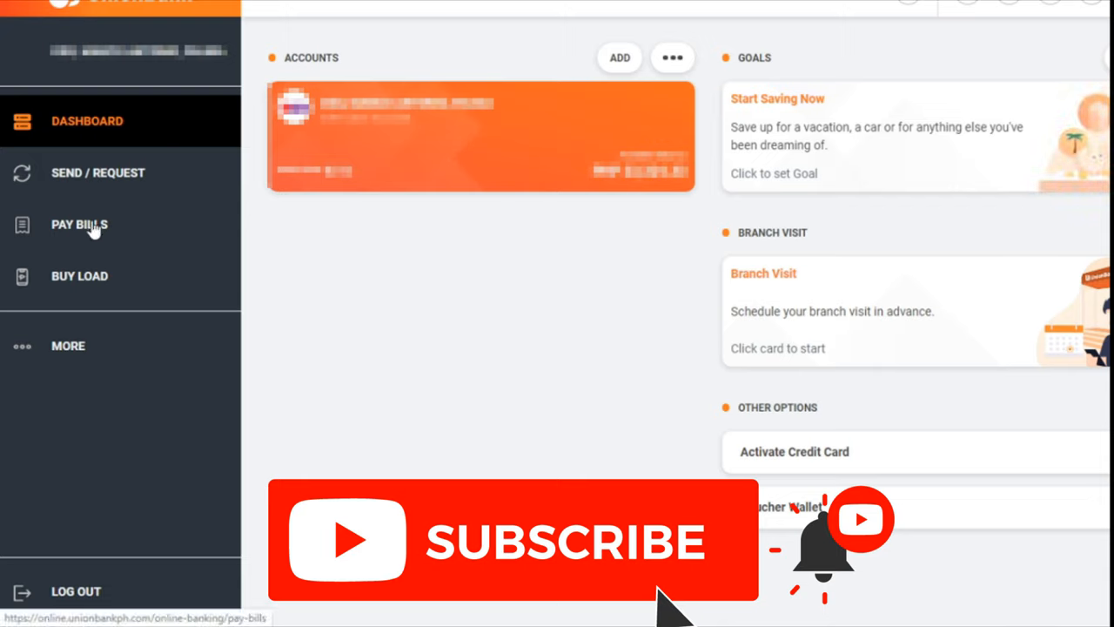
{"action": "mouse_move", "coordinate": [67, 346]}
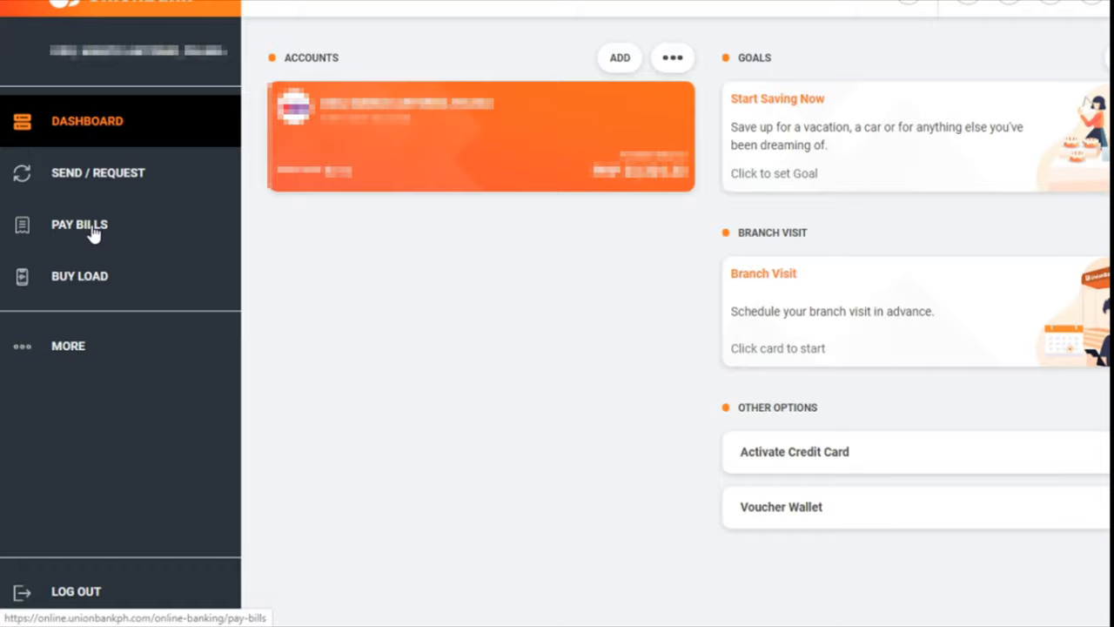
Step: Open the Pay Bills page from the left sidebar
{"action": "left_click", "coordinate": [79, 224]}
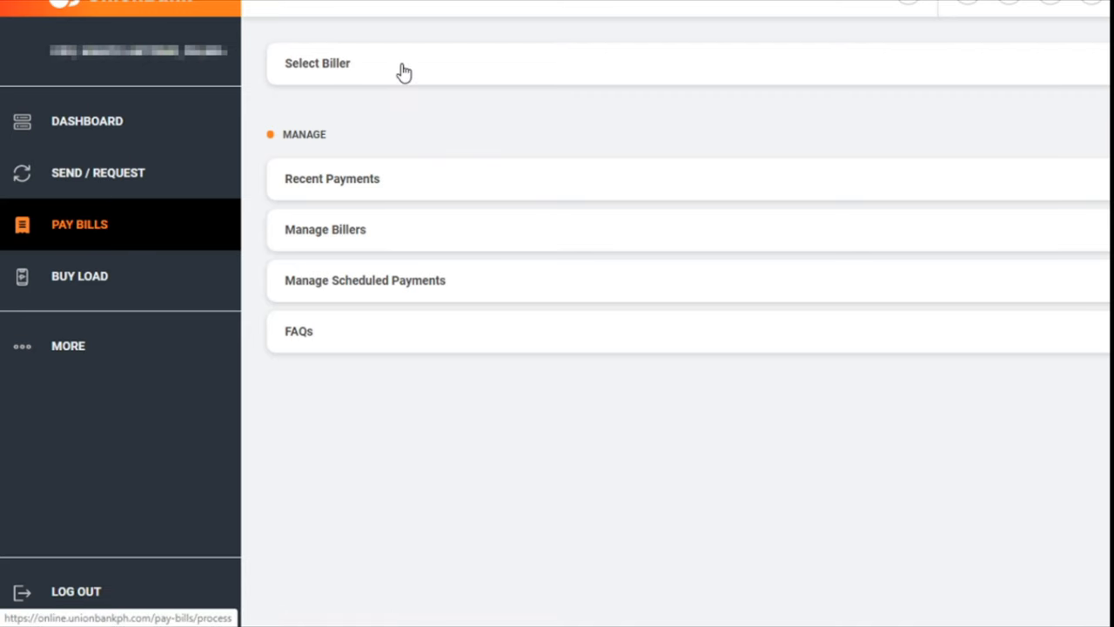
{"action": "mouse_move", "coordinate": [379, 70]}
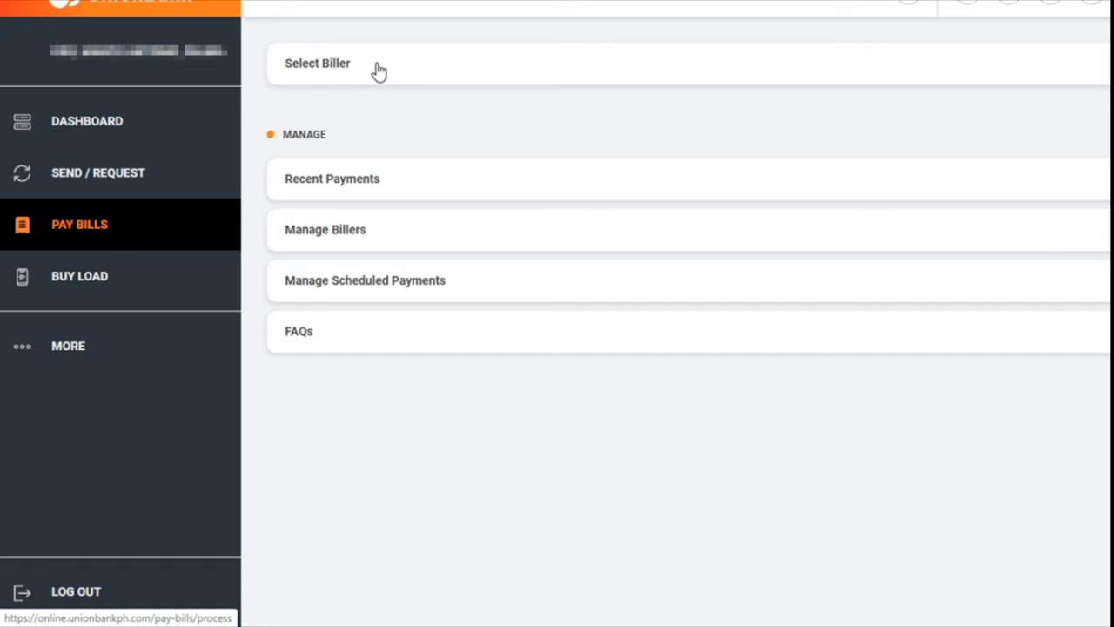
{"action": "mouse_move", "coordinate": [385, 179]}
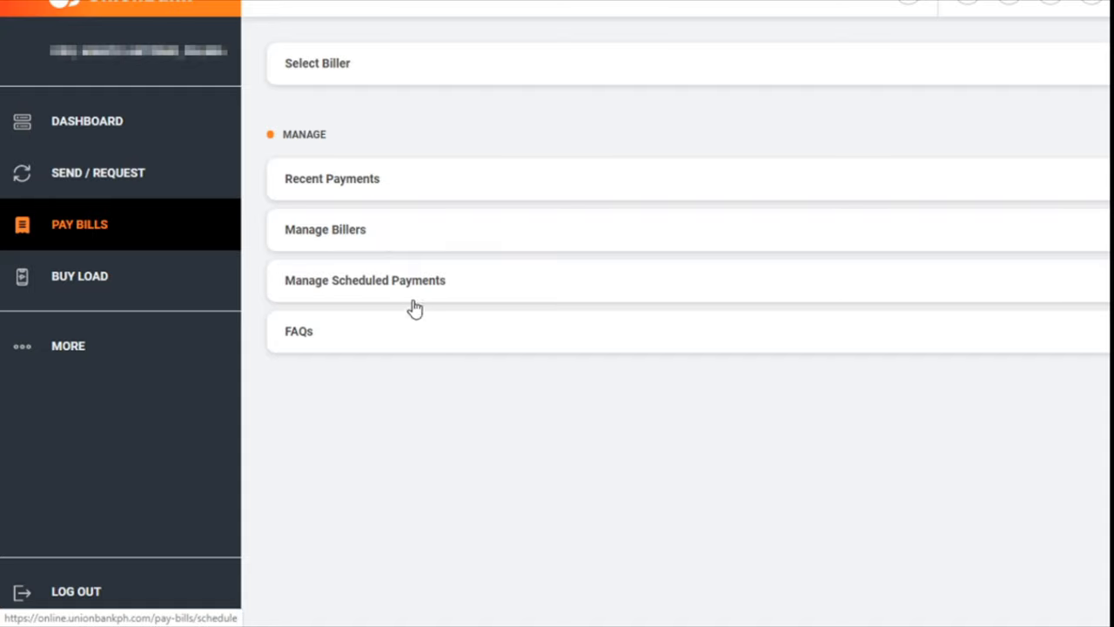
{"action": "mouse_move", "coordinate": [414, 289]}
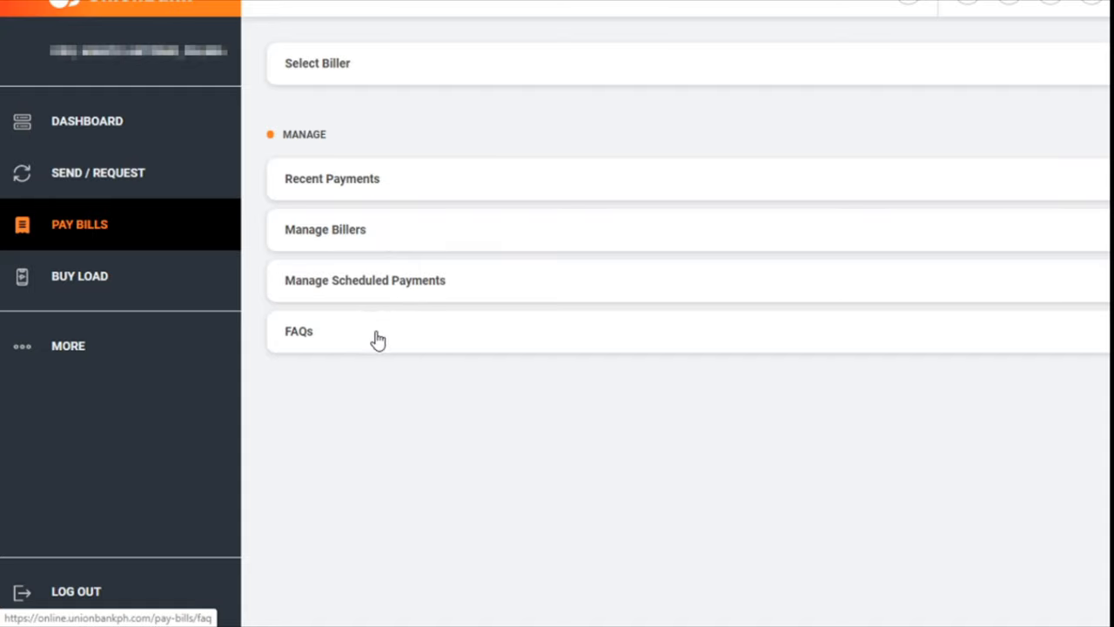
{"action": "mouse_move", "coordinate": [410, 93]}
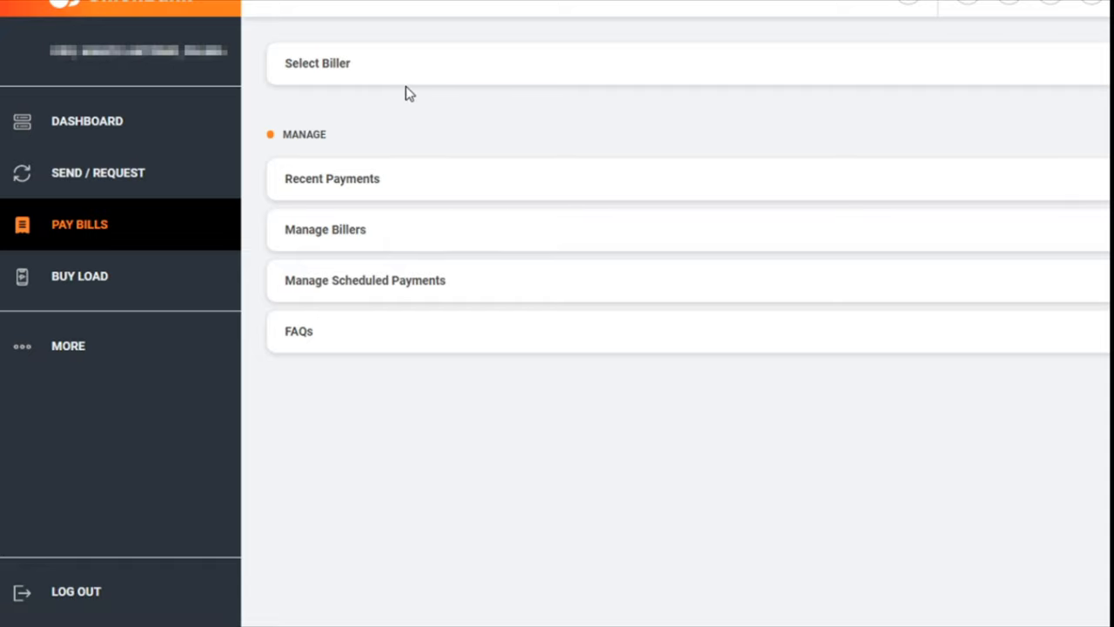
{"action": "mouse_move", "coordinate": [391, 70]}
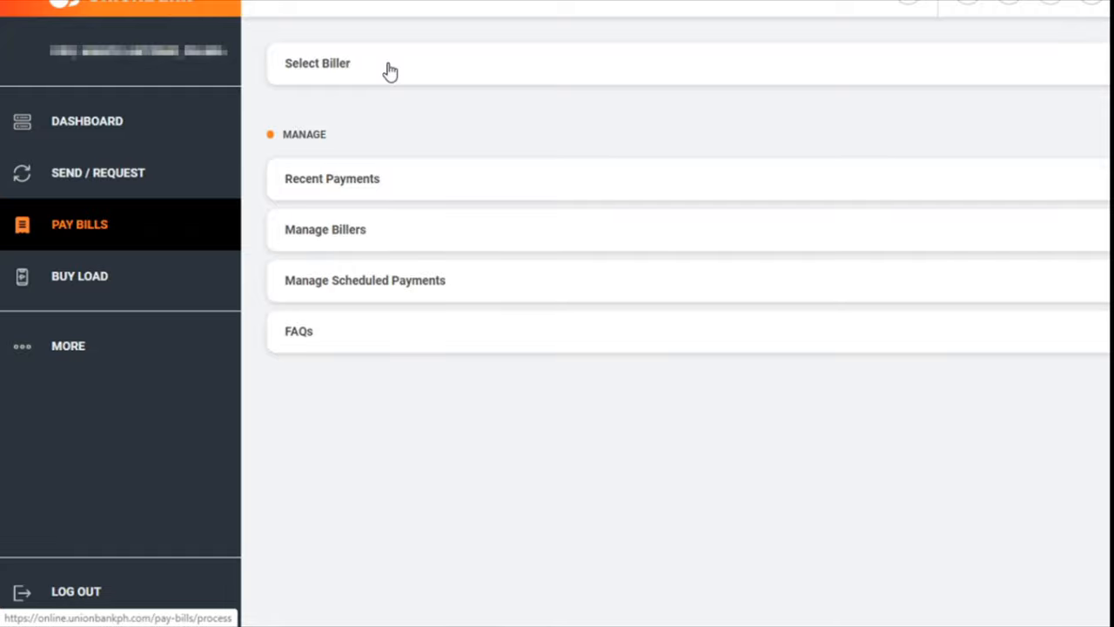
Step: Open the biller list and search billers for 'Mera'
{"action": "left_click", "coordinate": [317, 63]}
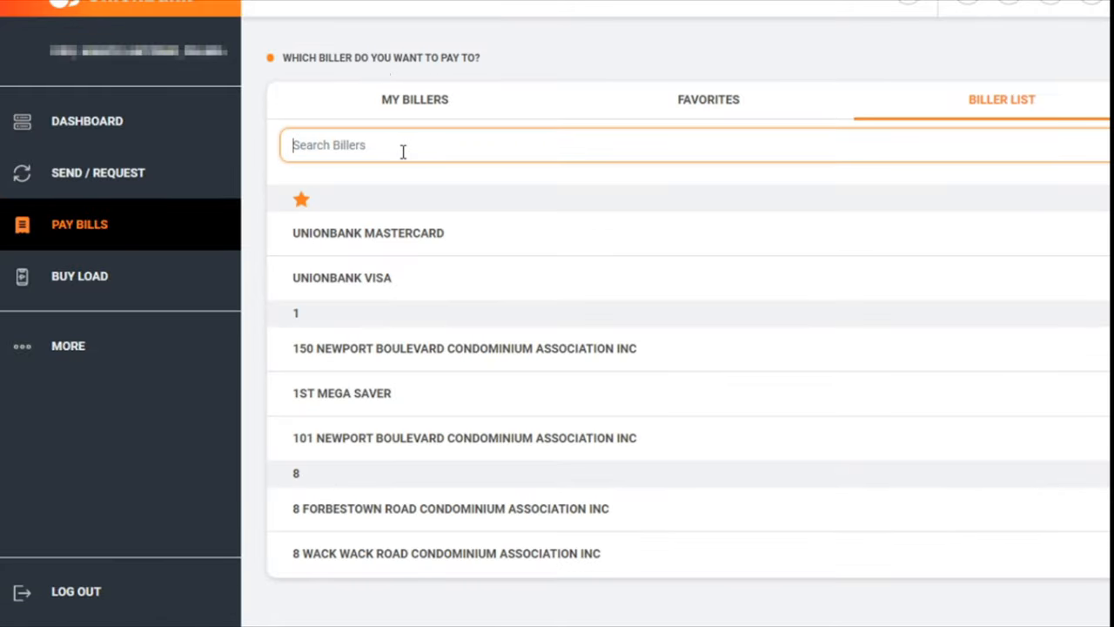
{"action": "mouse_move", "coordinate": [500, 328]}
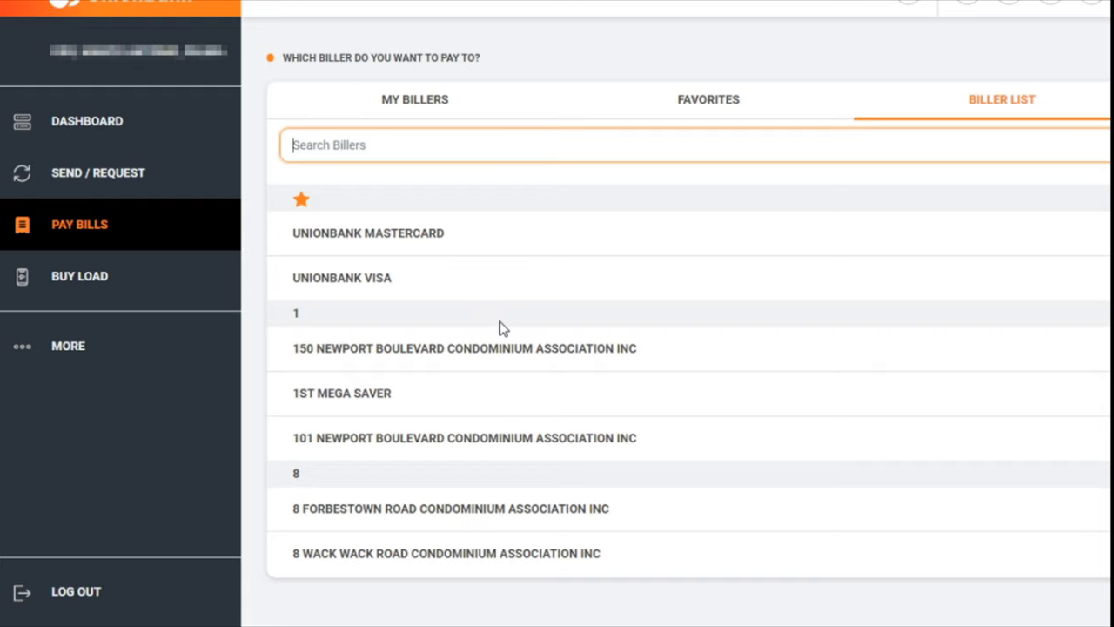
{"action": "scroll", "scroll_direction": "down", "scroll_amount": 3}
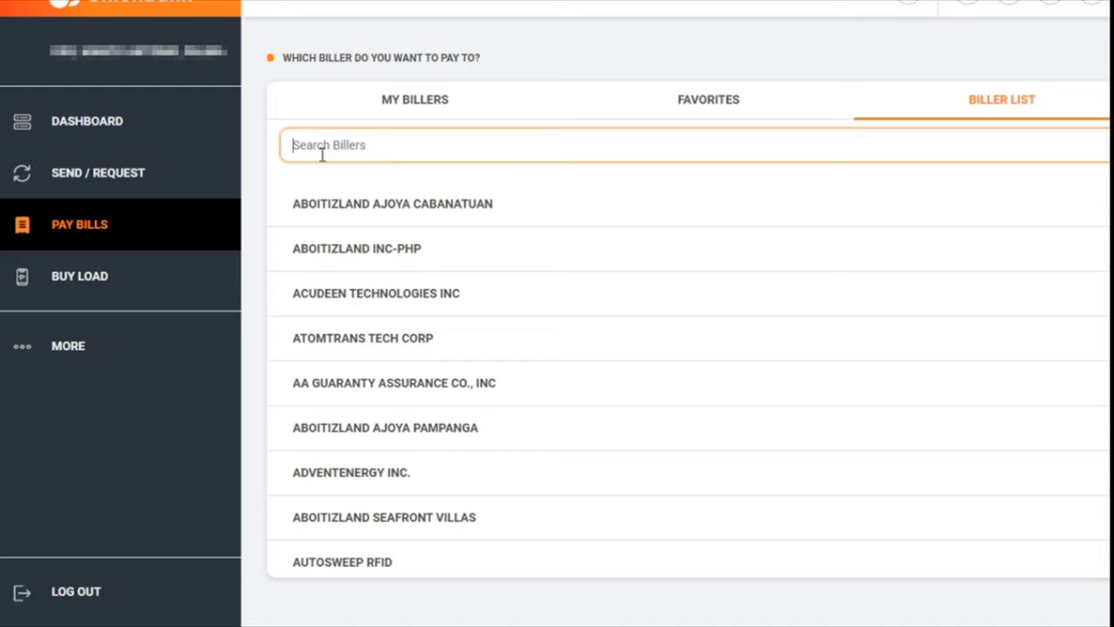
{"action": "type", "text": "M"}
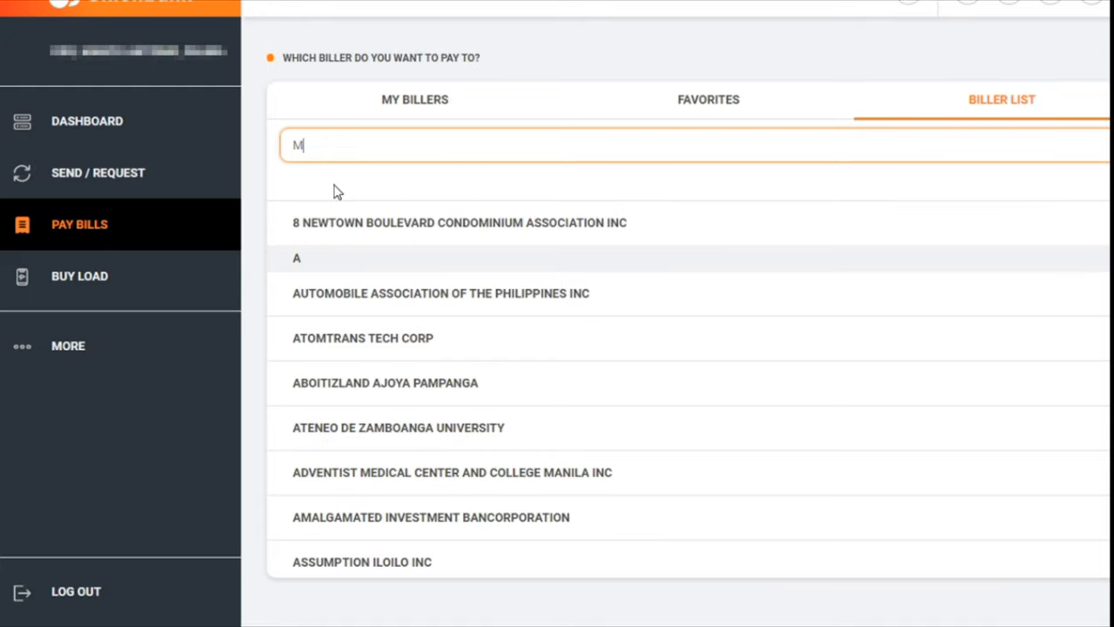
{"action": "type", "text": "era"}
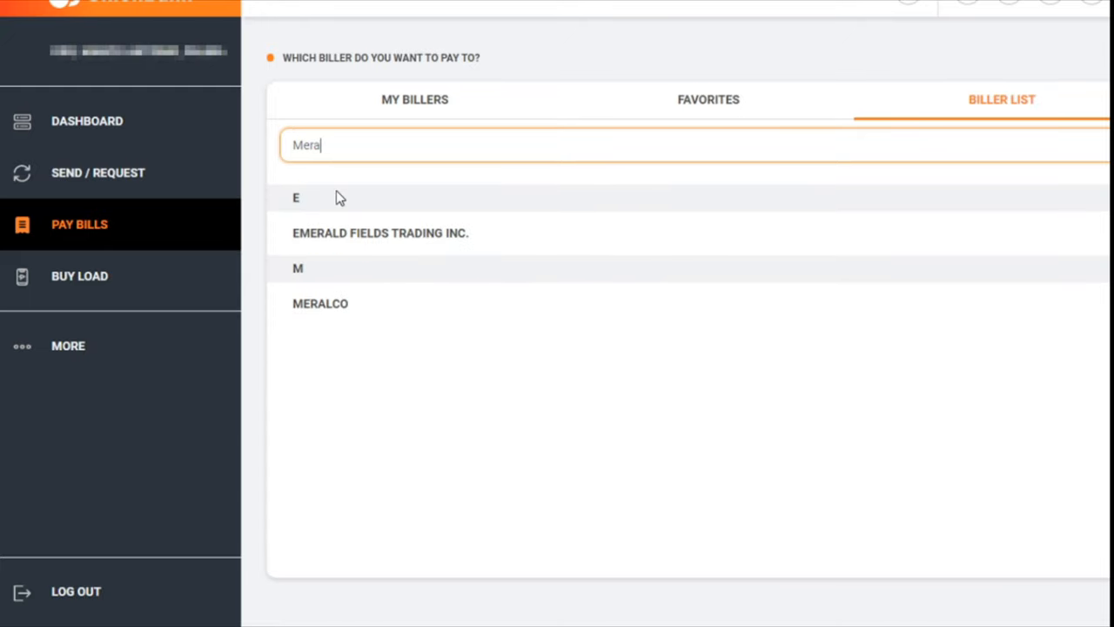
{"action": "mouse_move", "coordinate": [344, 292]}
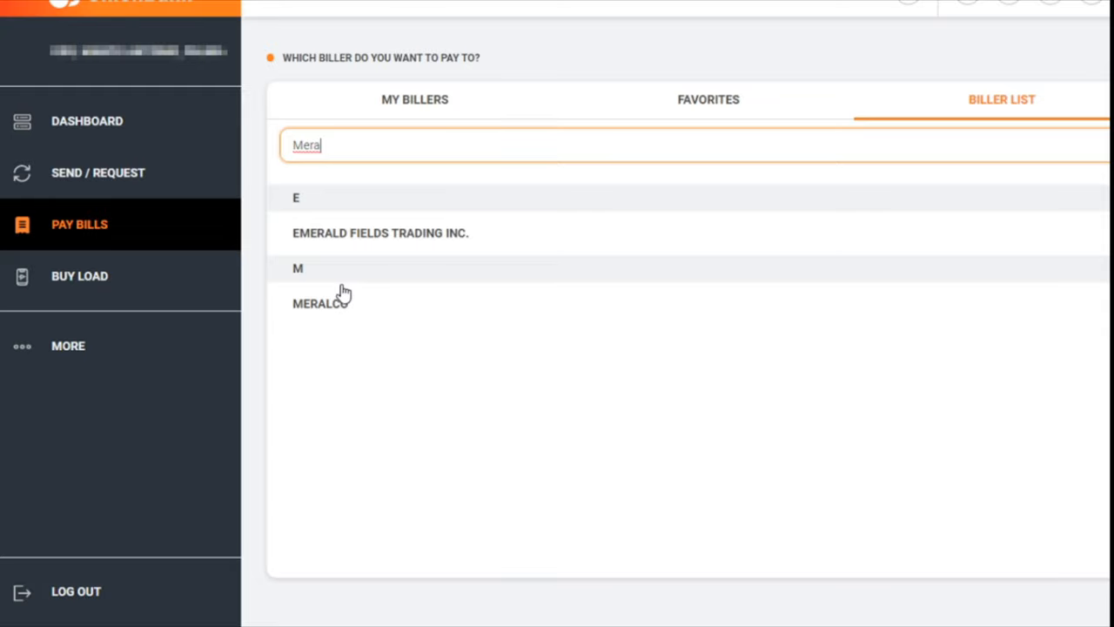
{"action": "mouse_move", "coordinate": [342, 310]}
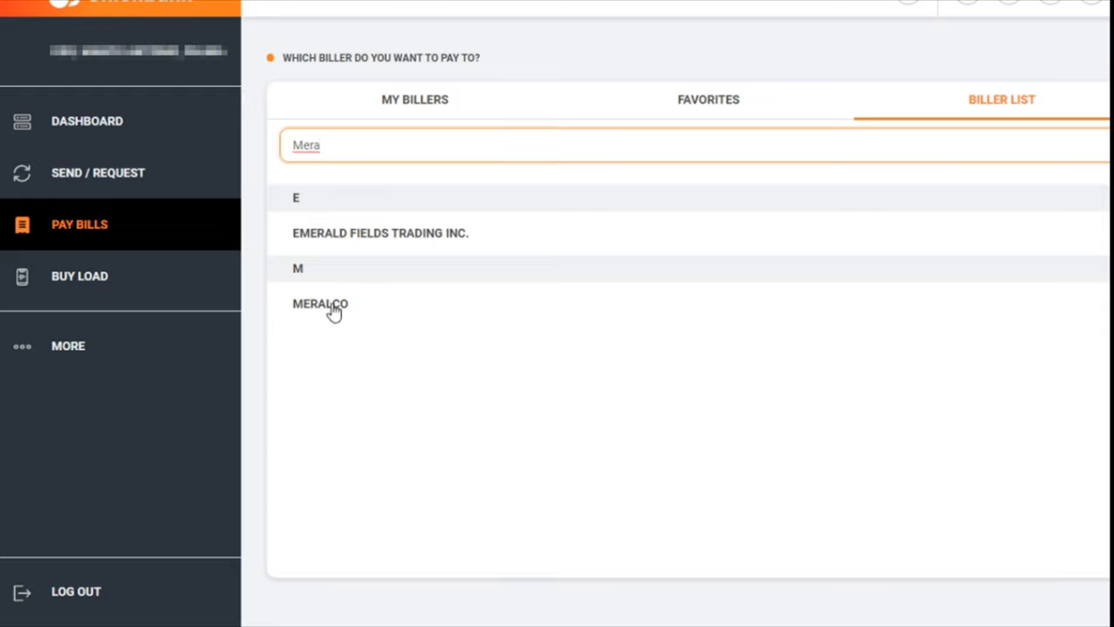
Step: Choose MERALCO from the filtered biller list
{"action": "left_click", "coordinate": [320, 303]}
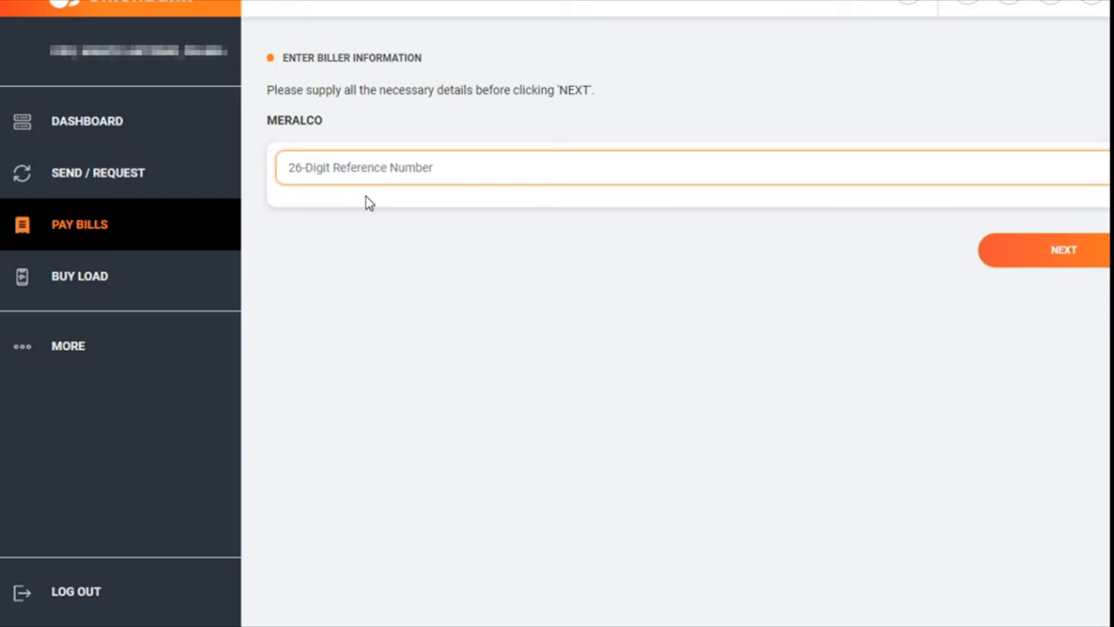
{"action": "mouse_move", "coordinate": [365, 201]}
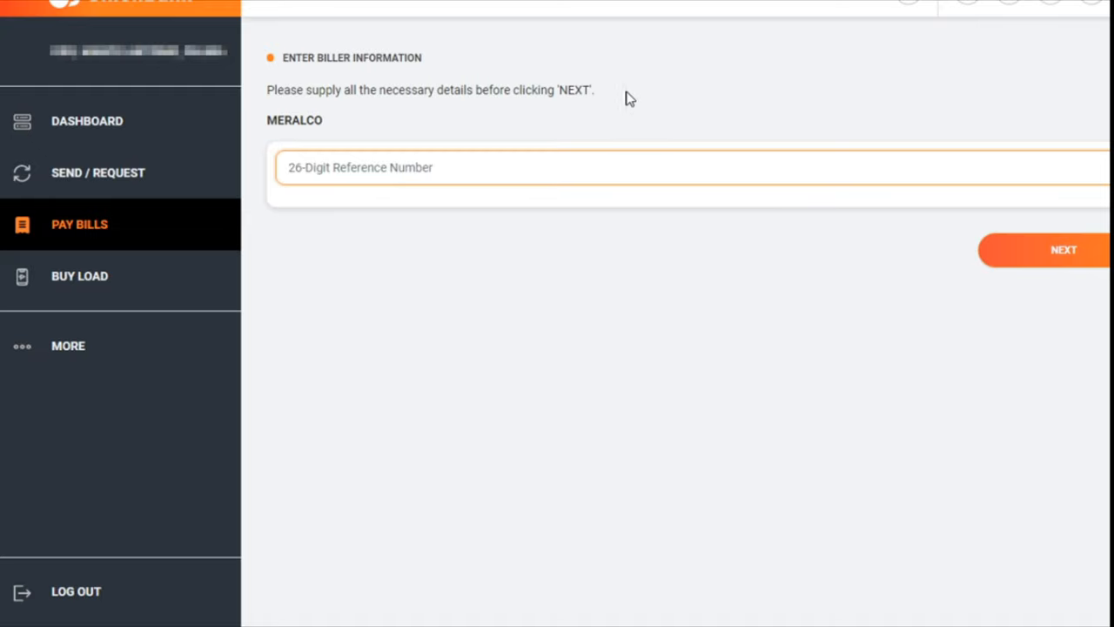
{"action": "mouse_move", "coordinate": [641, 94]}
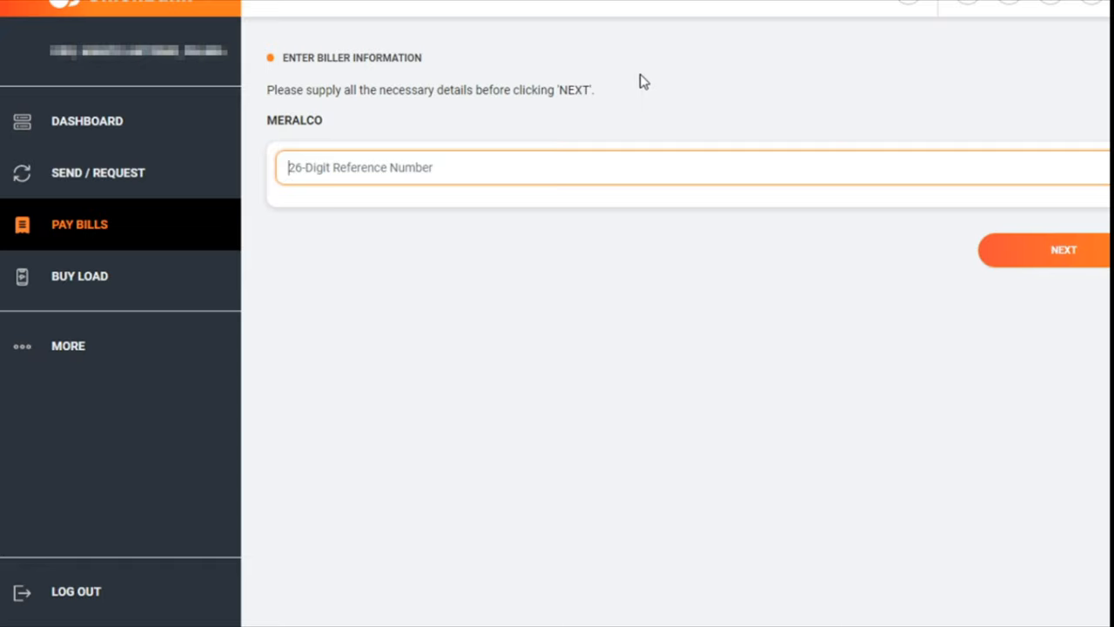
{"action": "mouse_move", "coordinate": [626, 96]}
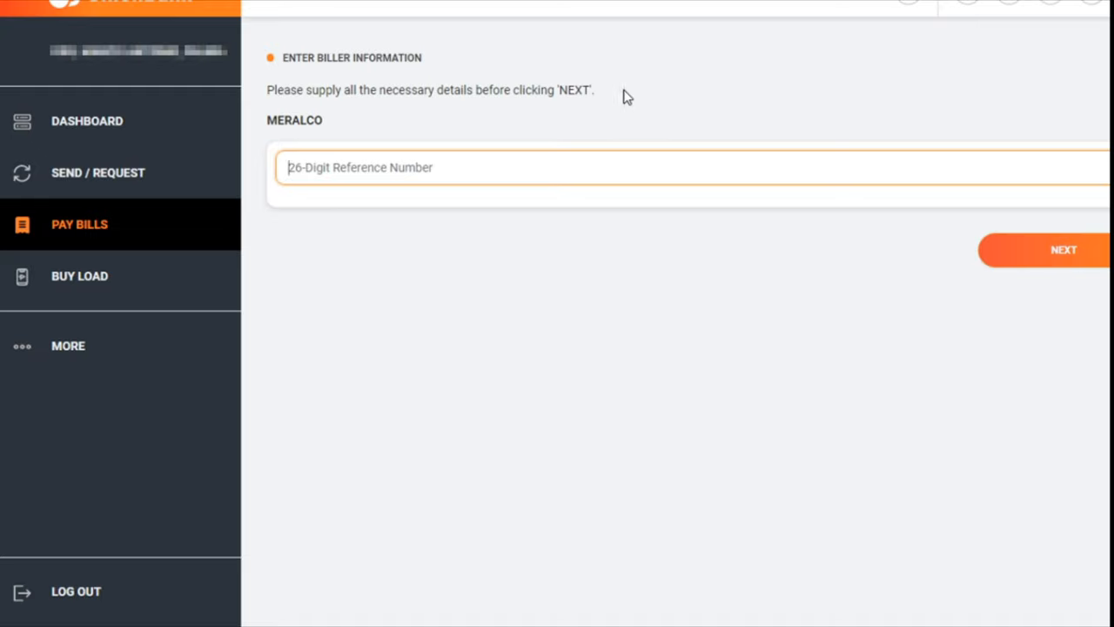
{"action": "mouse_move", "coordinate": [660, 31]}
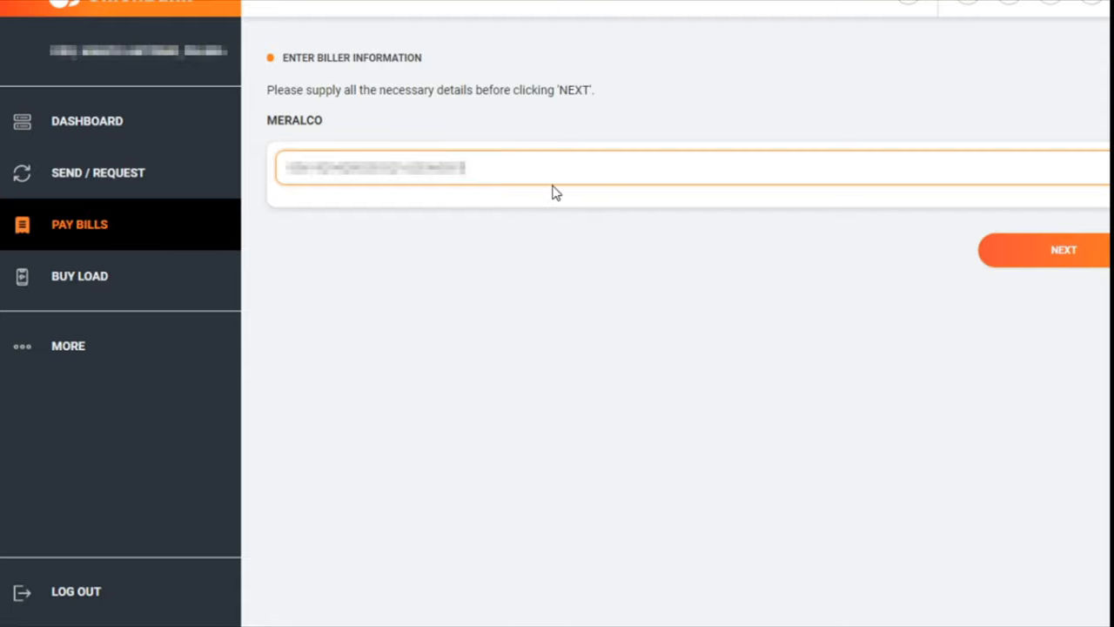
{"action": "mouse_move", "coordinate": [549, 182]}
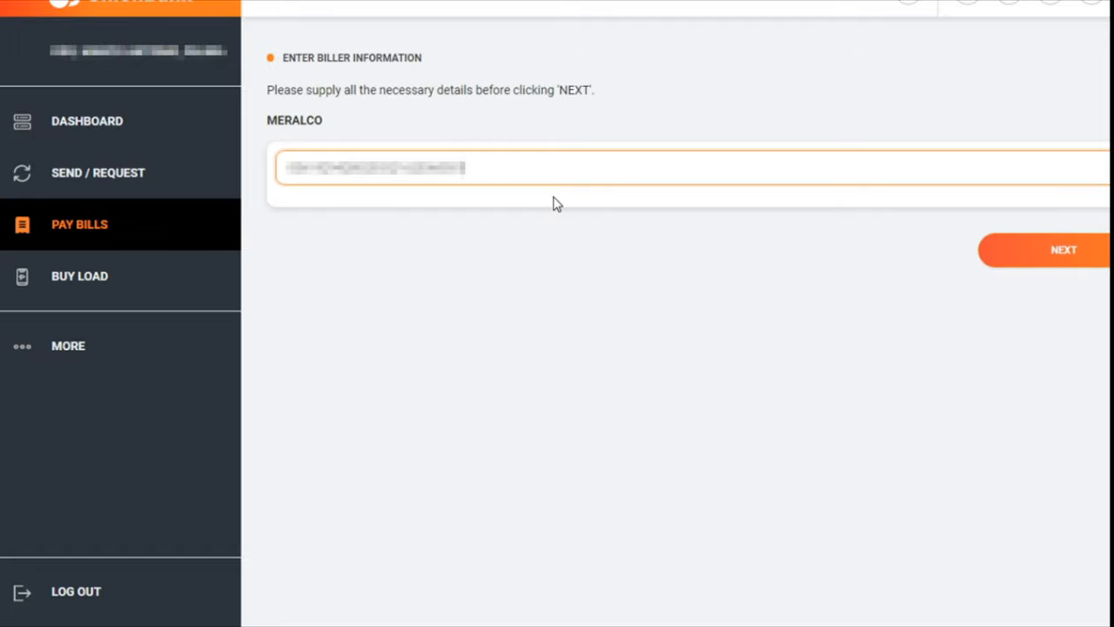
{"action": "mouse_move", "coordinate": [491, 281]}
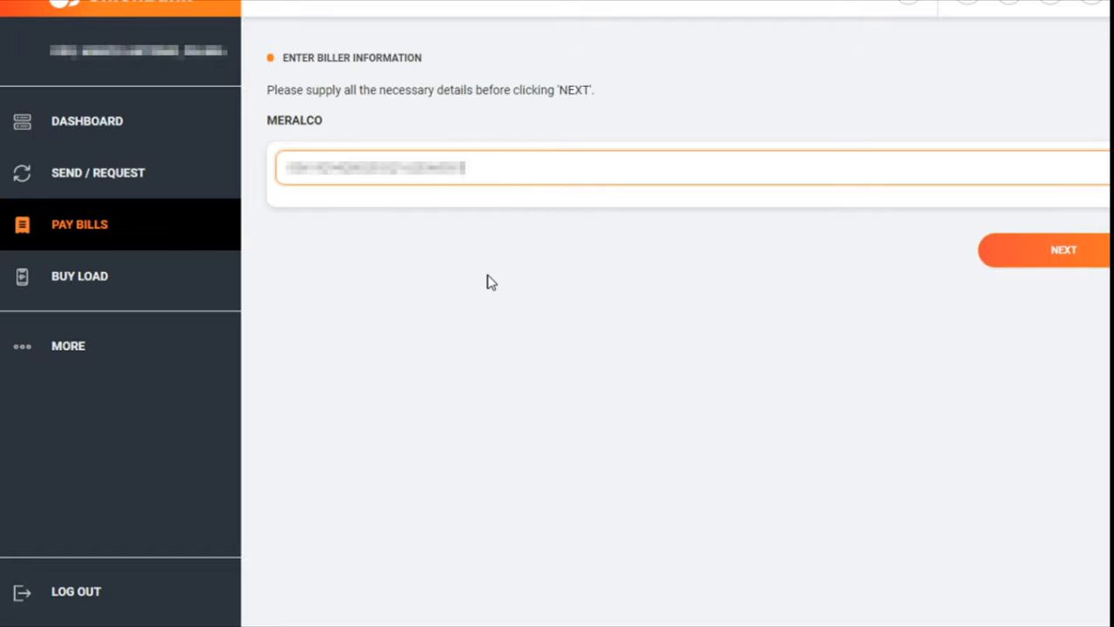
Step: Enter the Meralco bill's 26-digit number in the Reference Number field
{"action": "left_click", "coordinate": [540, 168]}
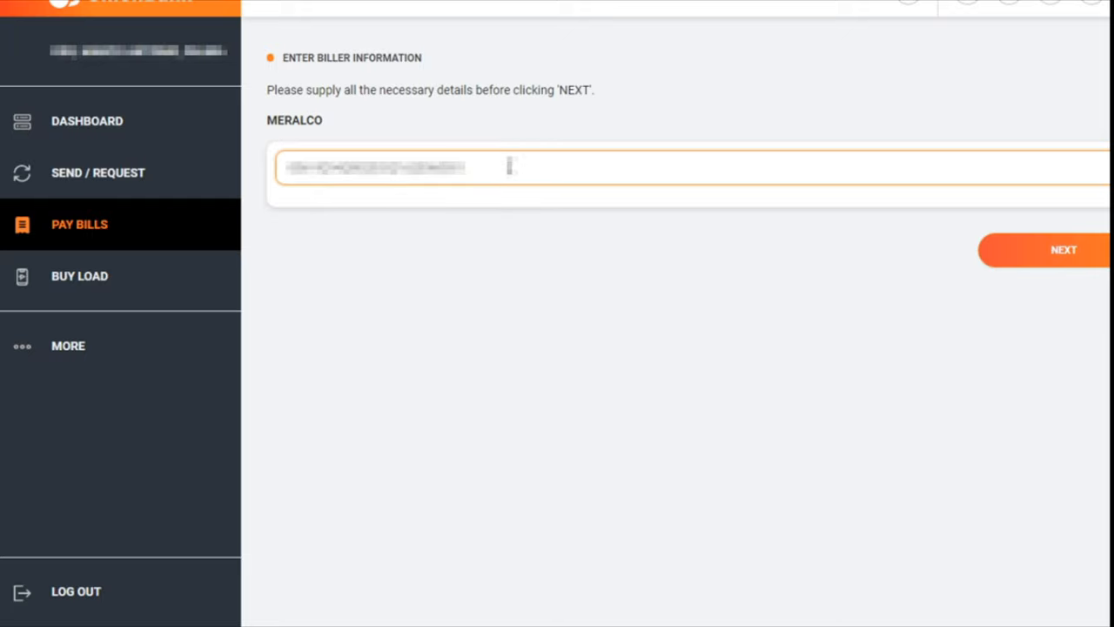
{"action": "mouse_move", "coordinate": [505, 172]}
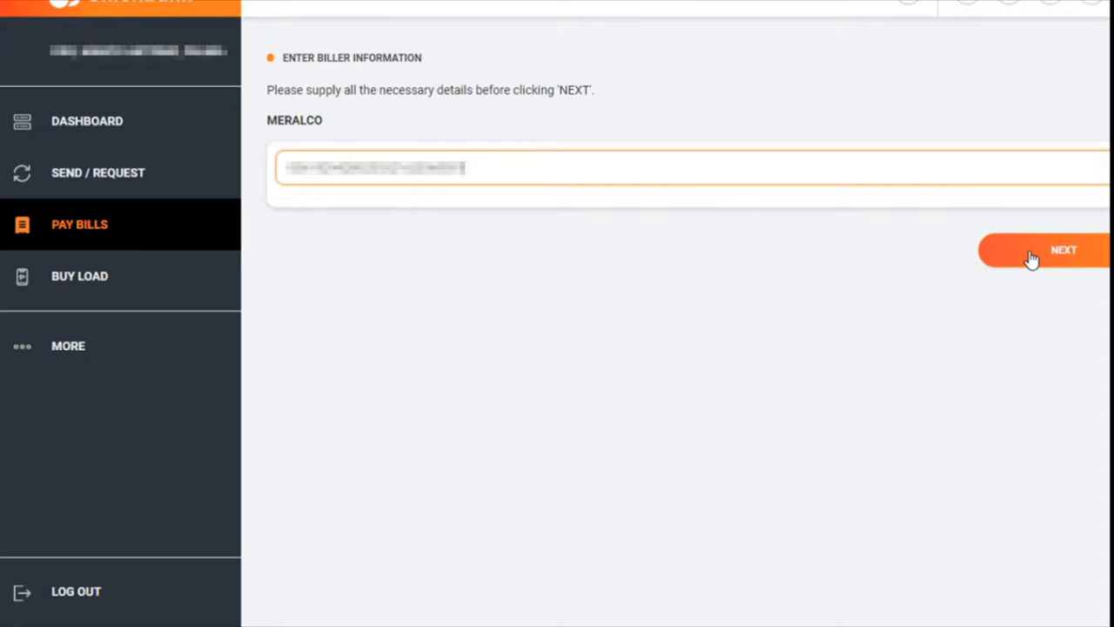
Step: Enter a payment amount of 1, with Repeat left unticked for one-time payment
{"action": "left_click", "coordinate": [1064, 250]}
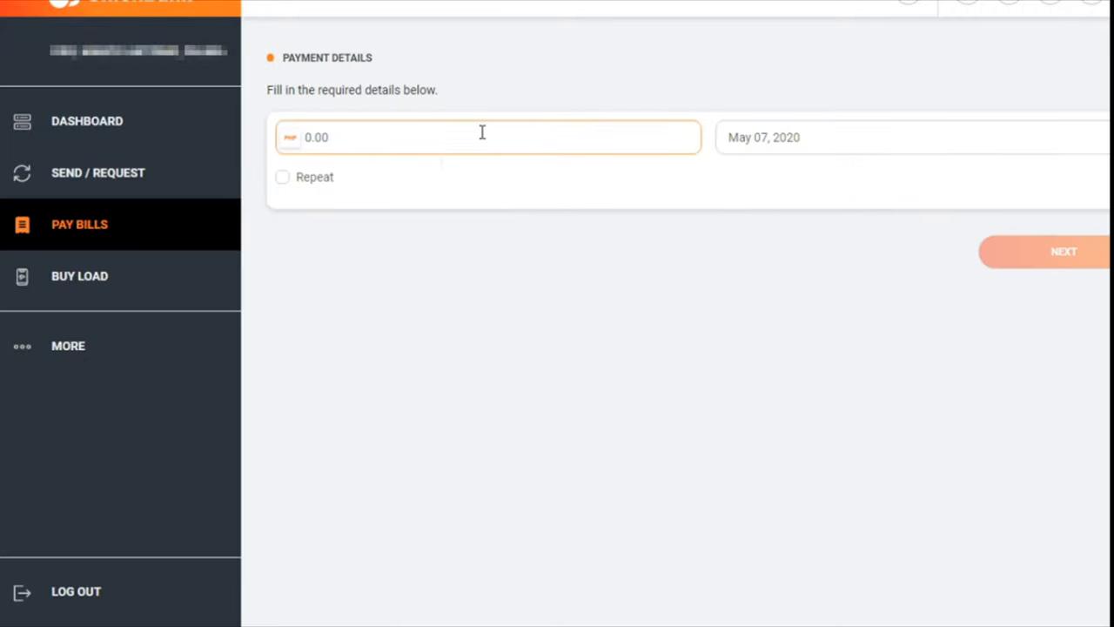
{"action": "left_click", "coordinate": [487, 136]}
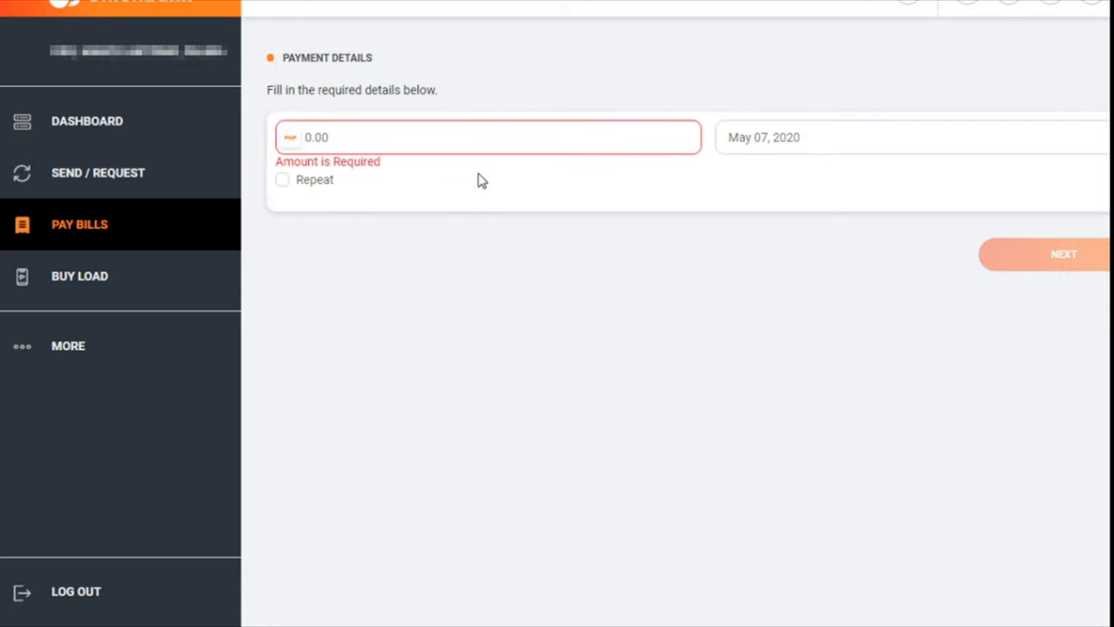
{"action": "left_click", "coordinate": [488, 137]}
{"action": "type", "text": "0"}
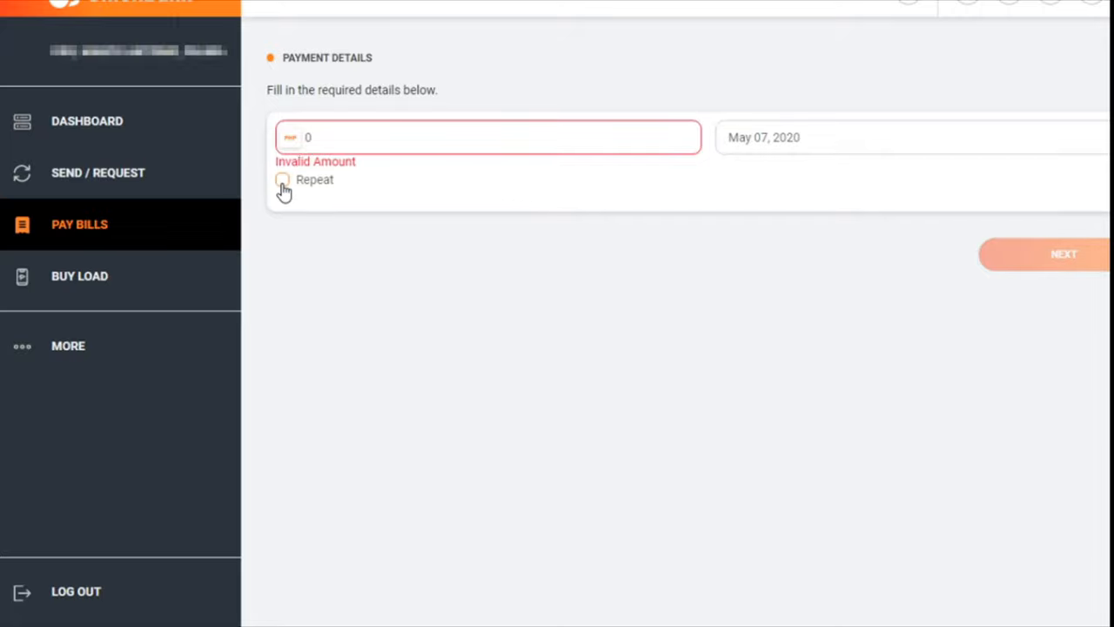
{"action": "left_click", "coordinate": [283, 179]}
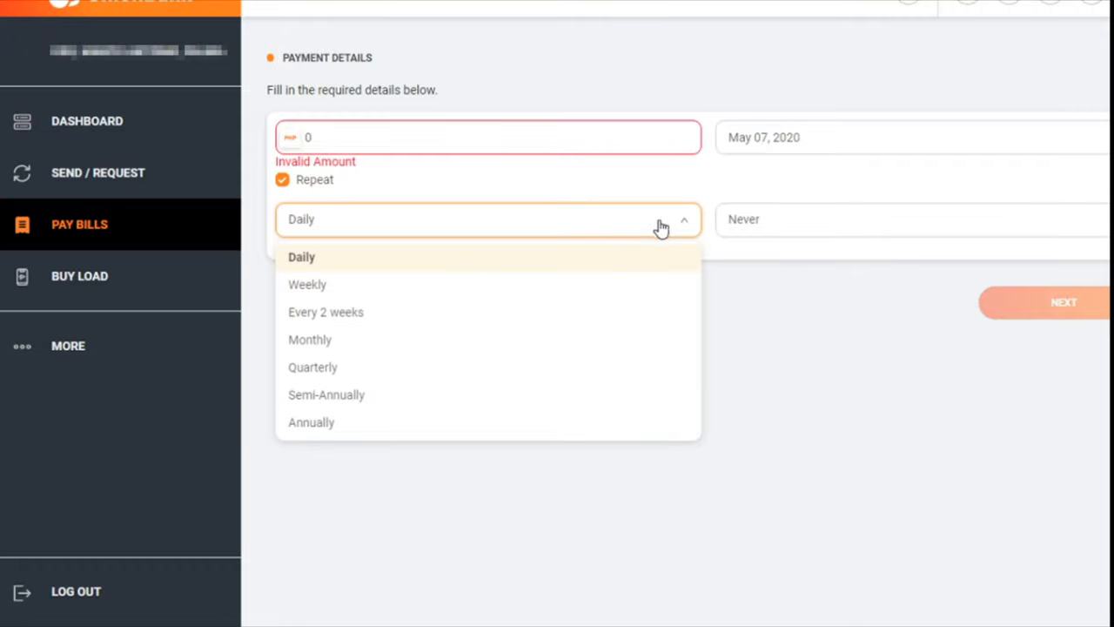
{"action": "left_click", "coordinate": [301, 257]}
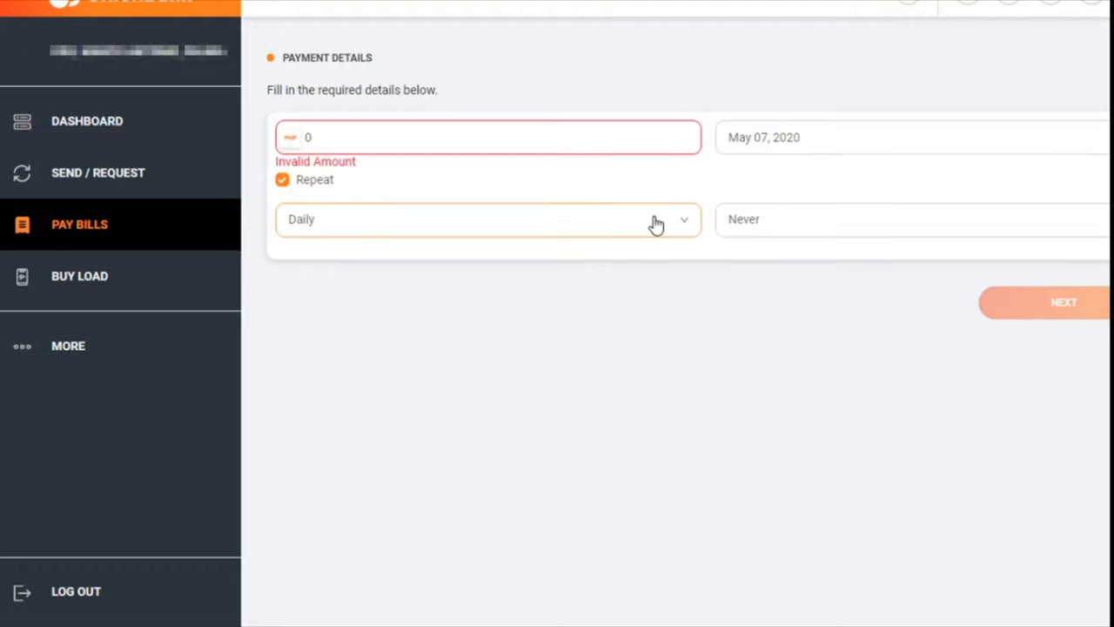
{"action": "mouse_move", "coordinate": [585, 141]}
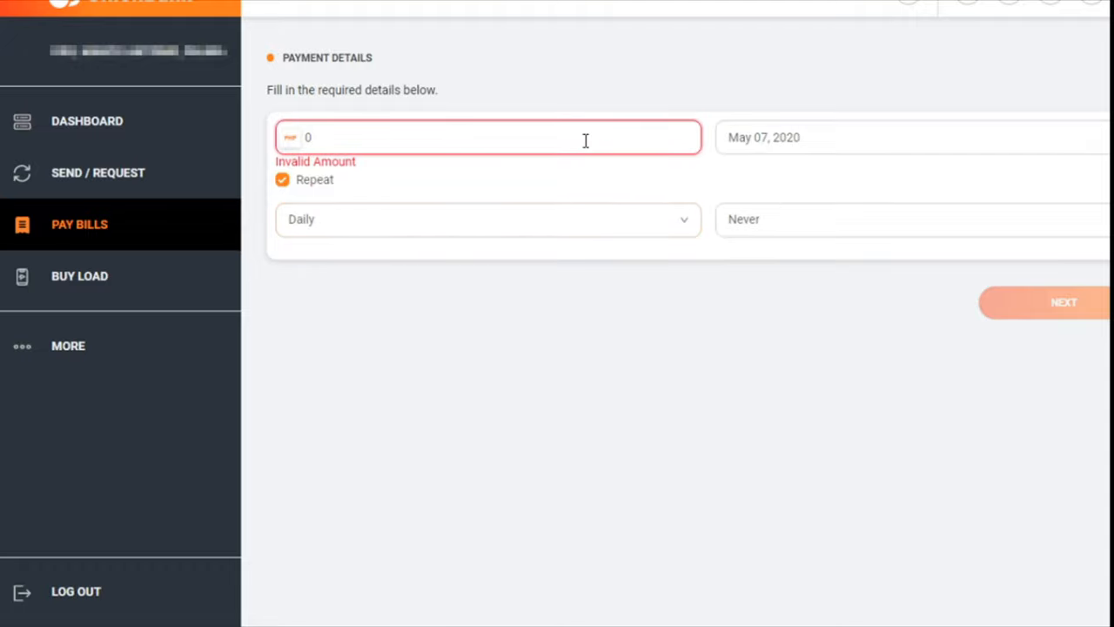
{"action": "type", "text": "1"}
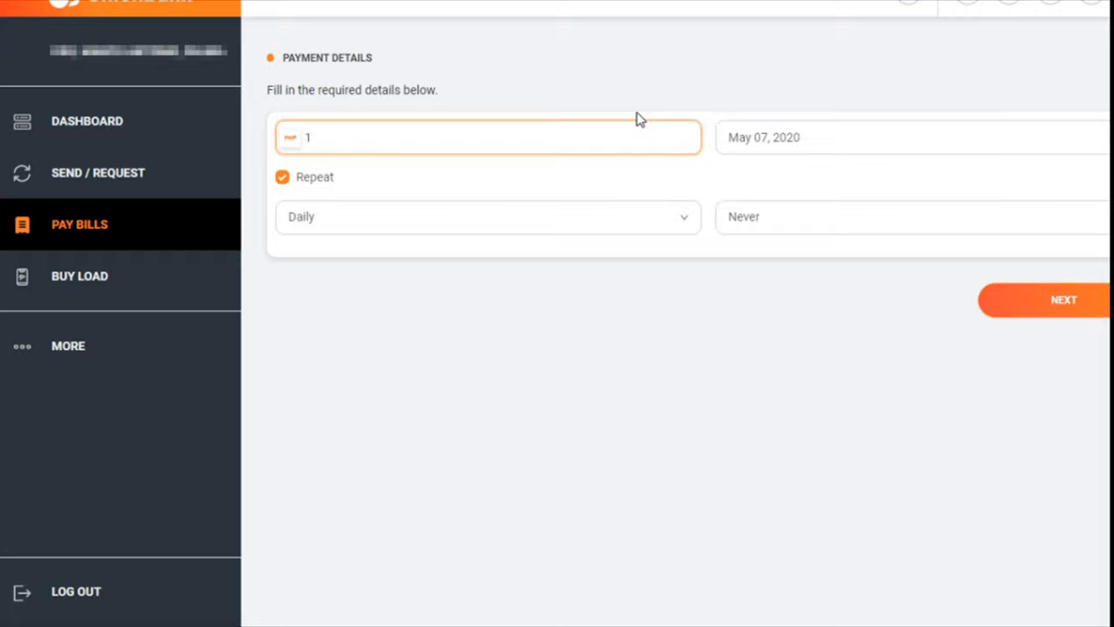
{"action": "mouse_move", "coordinate": [677, 163]}
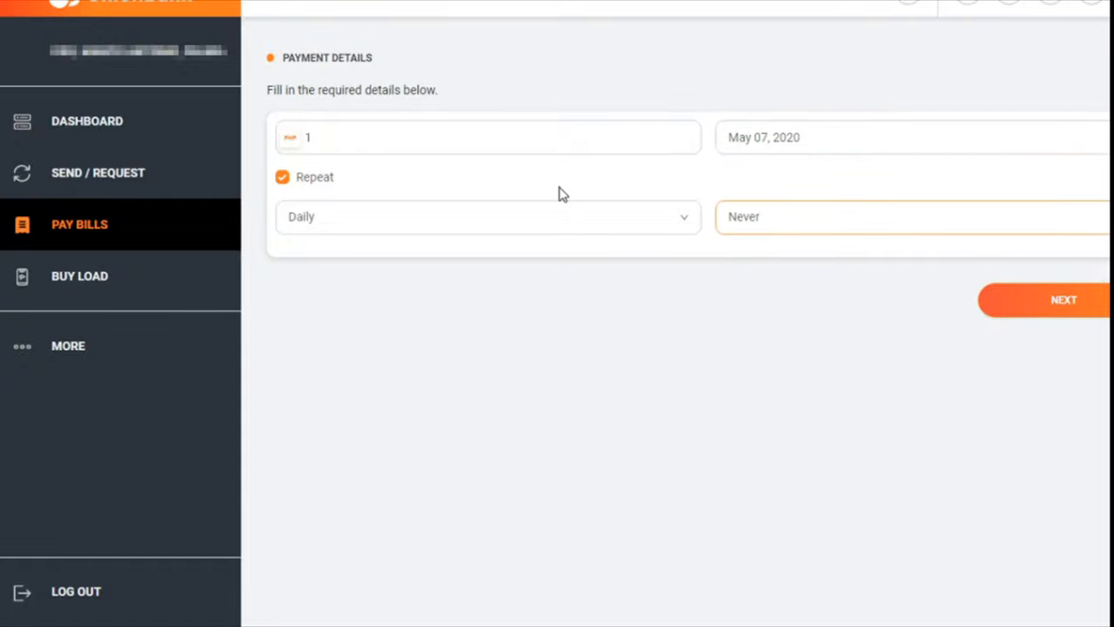
{"action": "left_click", "coordinate": [488, 216]}
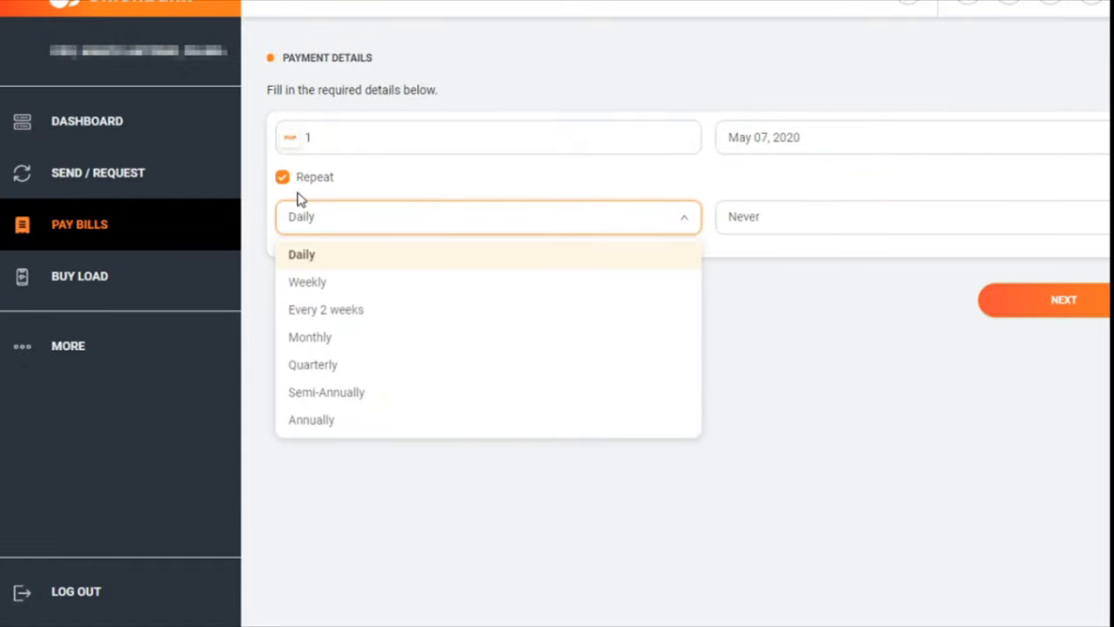
{"action": "left_click", "coordinate": [282, 177]}
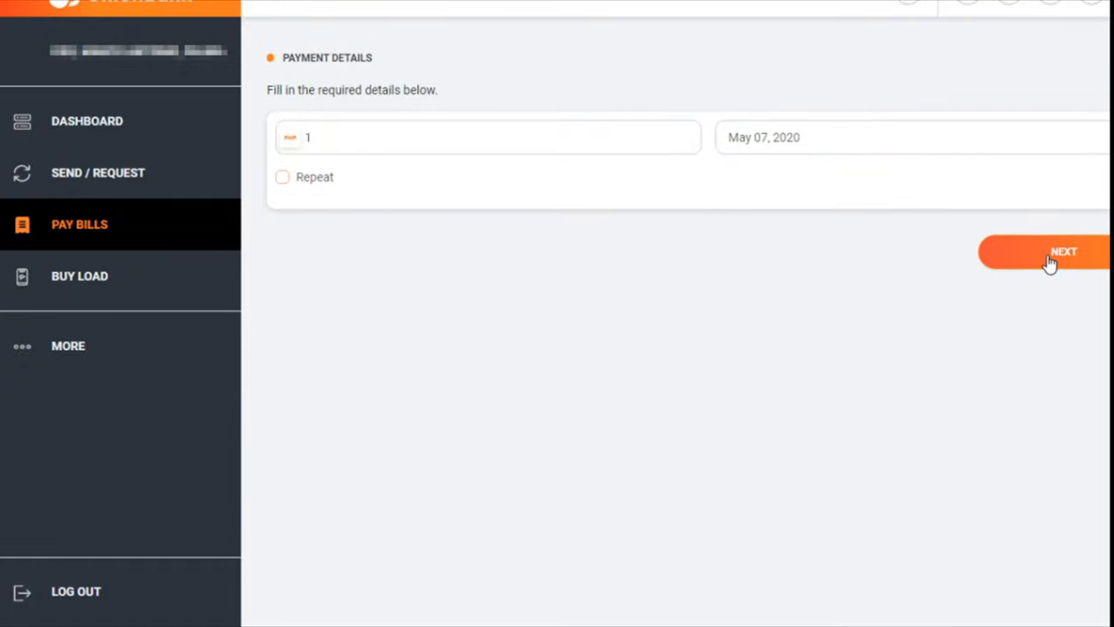
Step: Submit the PHP 1.00 payment and dismiss the 'Amount is Invalid' error
{"action": "left_click", "coordinate": [1063, 252]}
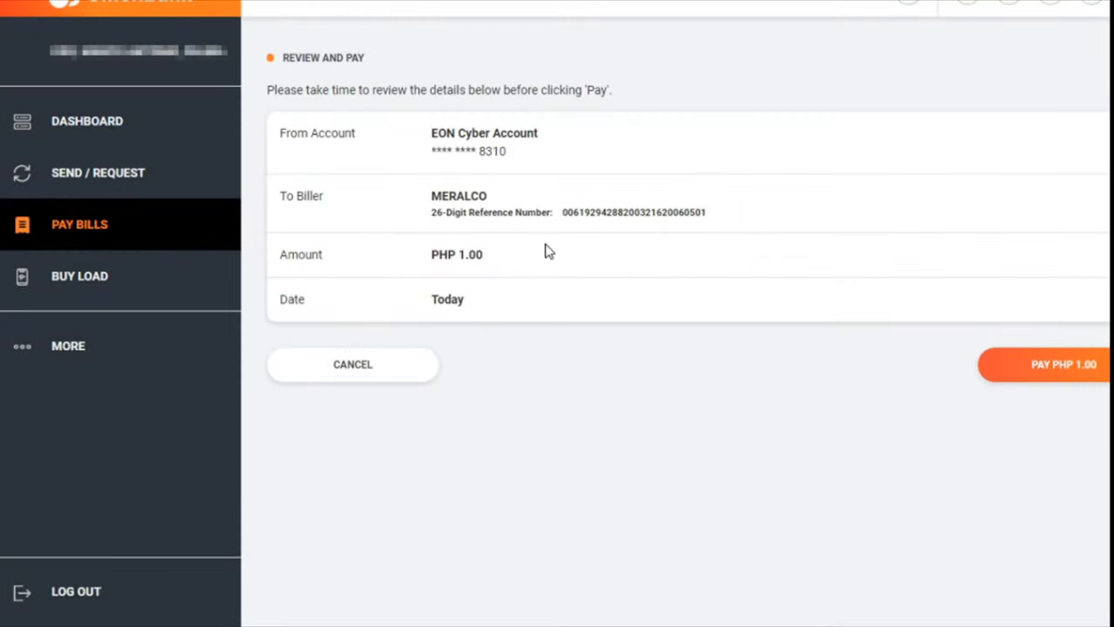
{"action": "mouse_move", "coordinate": [573, 166]}
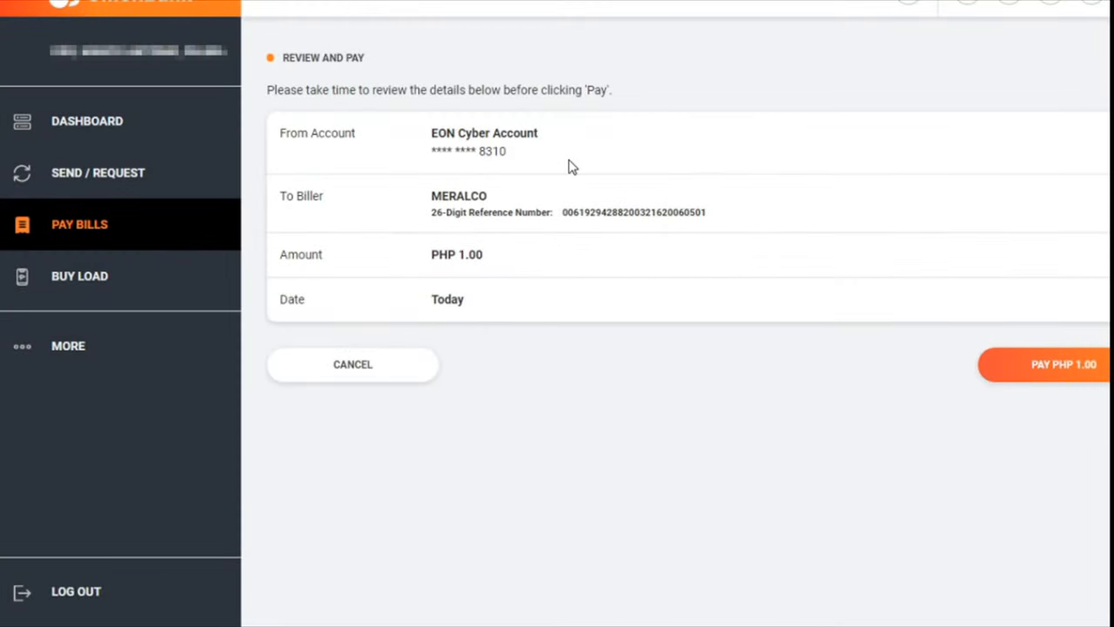
{"action": "mouse_move", "coordinate": [535, 175]}
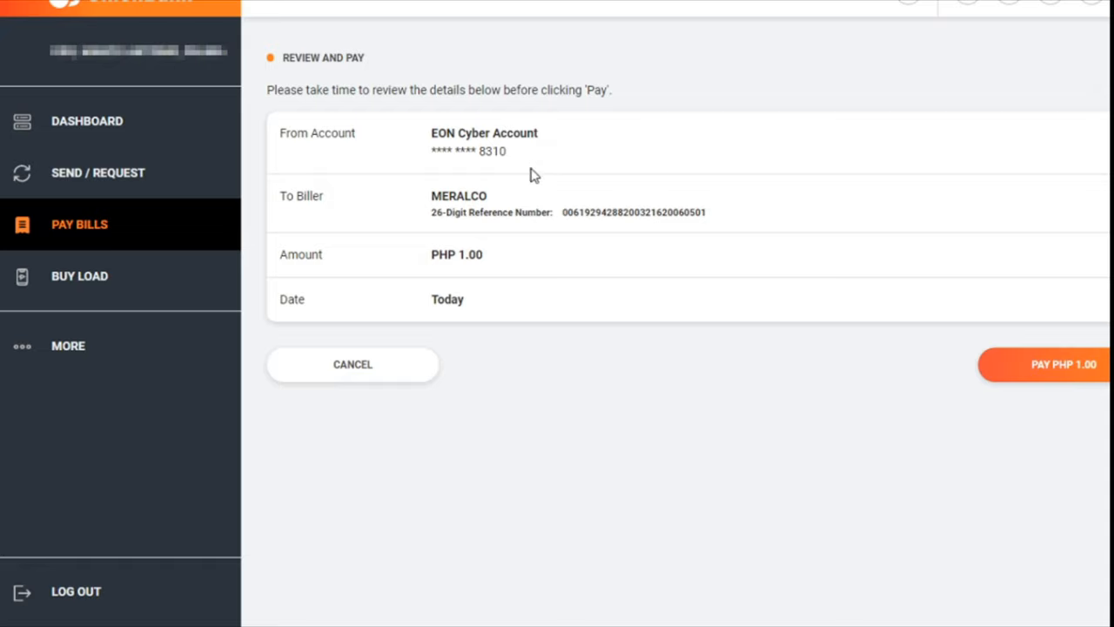
{"action": "mouse_move", "coordinate": [534, 186]}
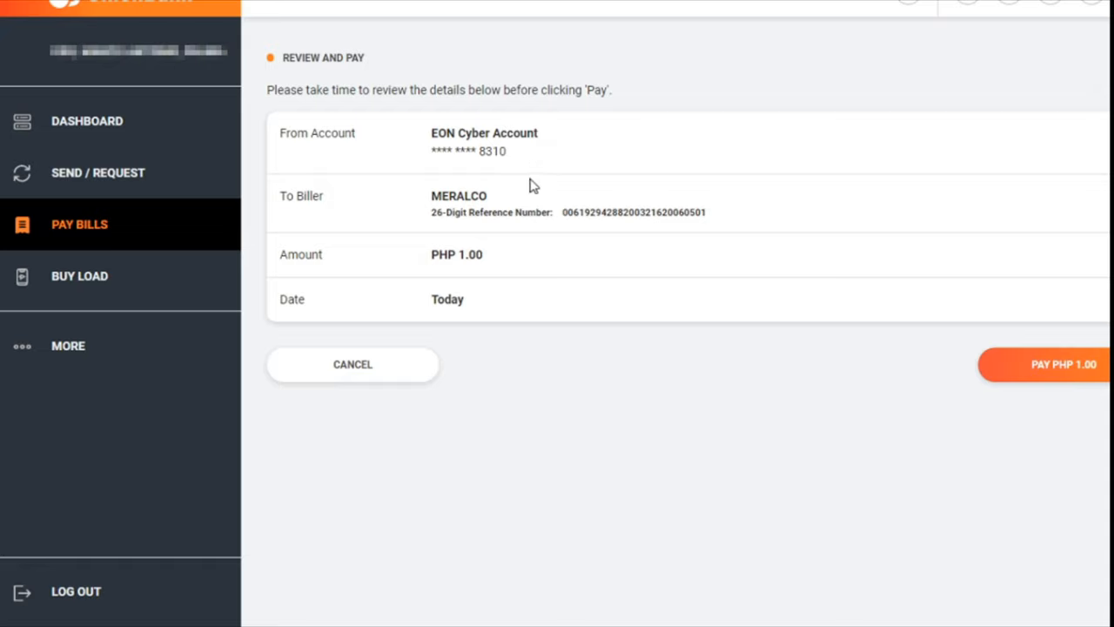
{"action": "mouse_move", "coordinate": [559, 171]}
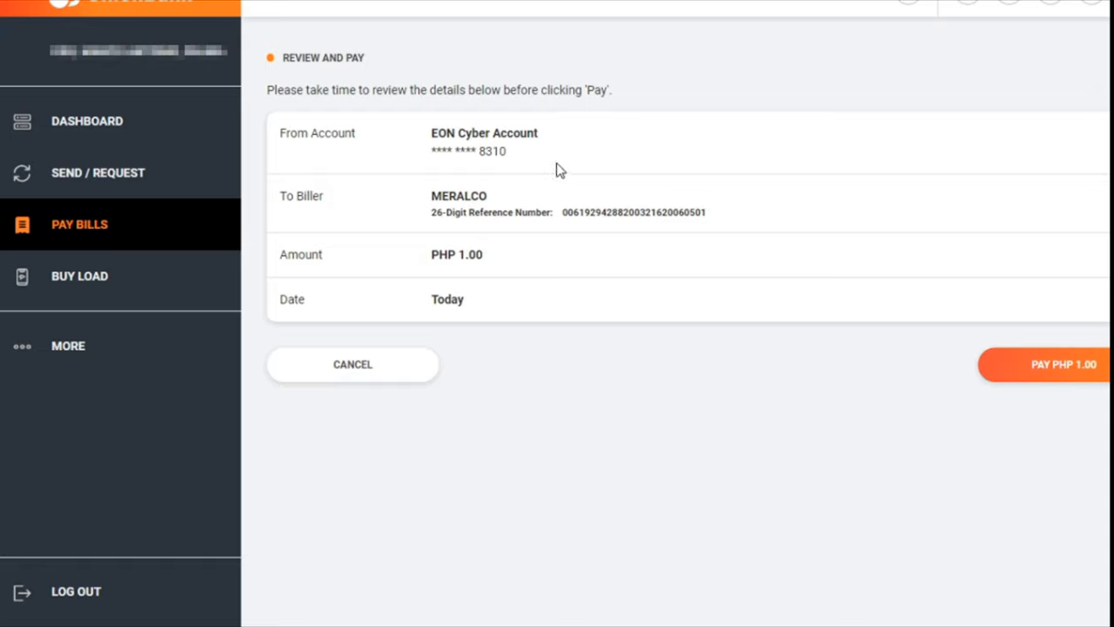
{"action": "mouse_move", "coordinate": [588, 212]}
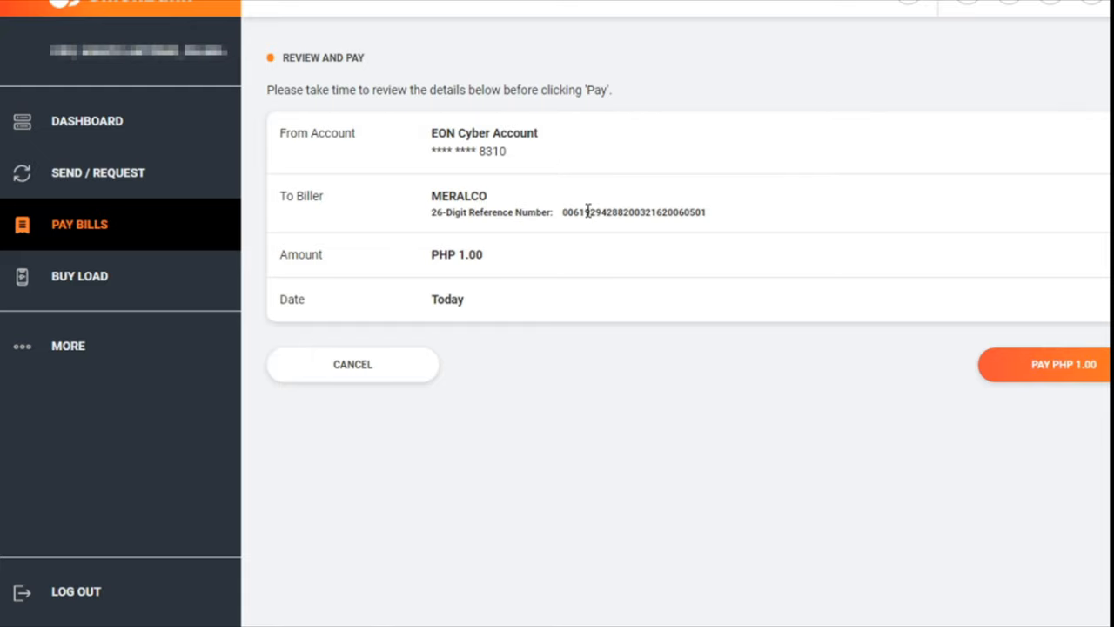
{"action": "mouse_move", "coordinate": [657, 212]}
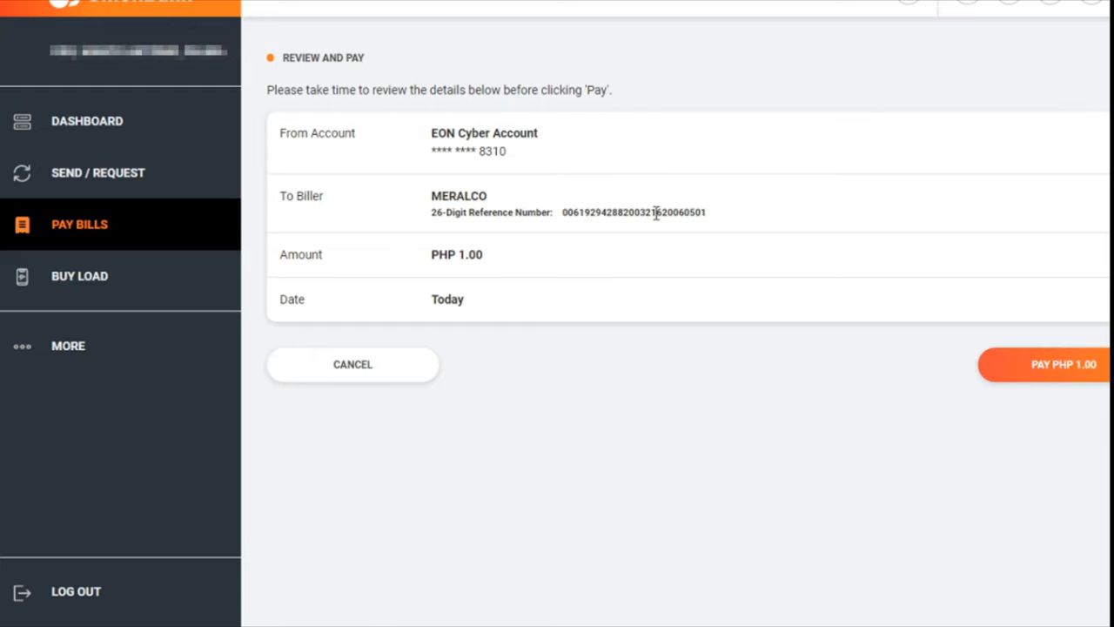
{"action": "mouse_move", "coordinate": [1053, 370]}
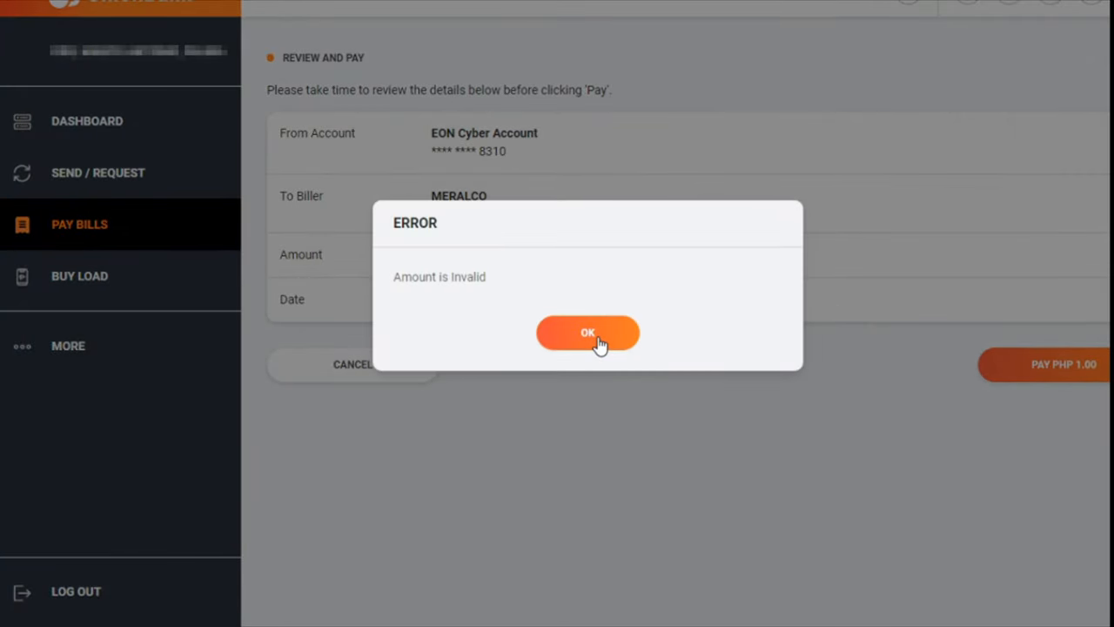
{"action": "left_click", "coordinate": [588, 333]}
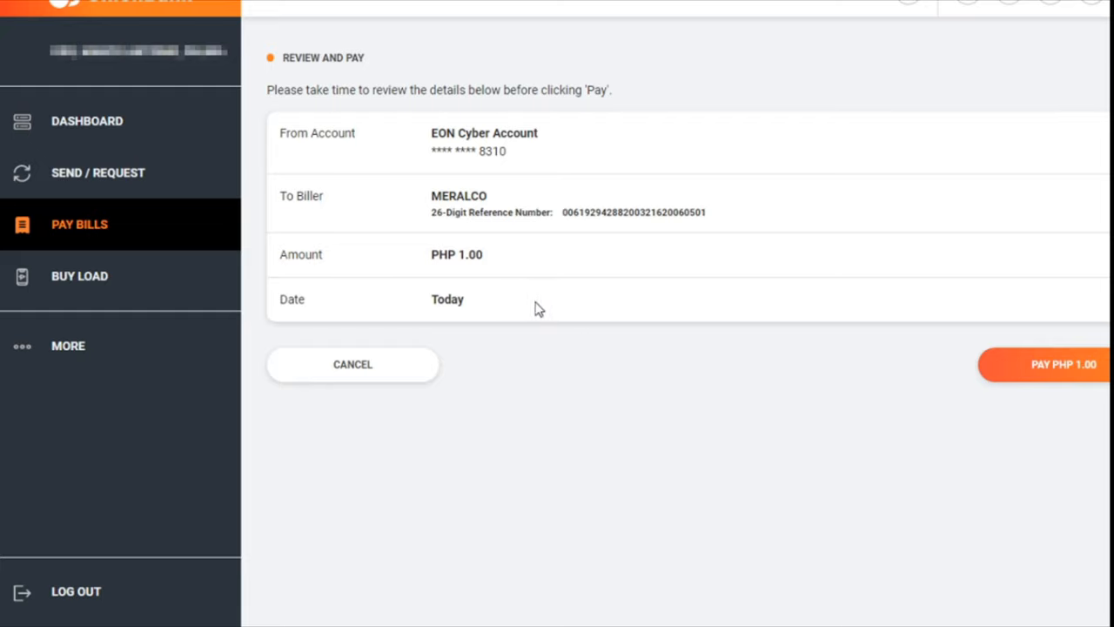
{"action": "mouse_move", "coordinate": [532, 308]}
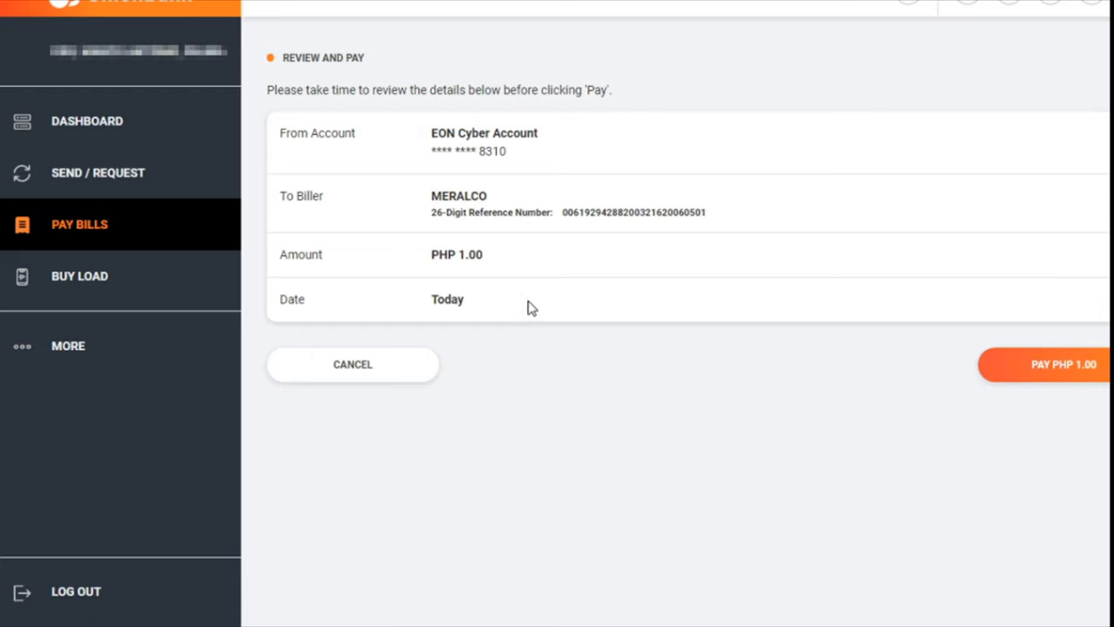
{"action": "mouse_move", "coordinate": [469, 336]}
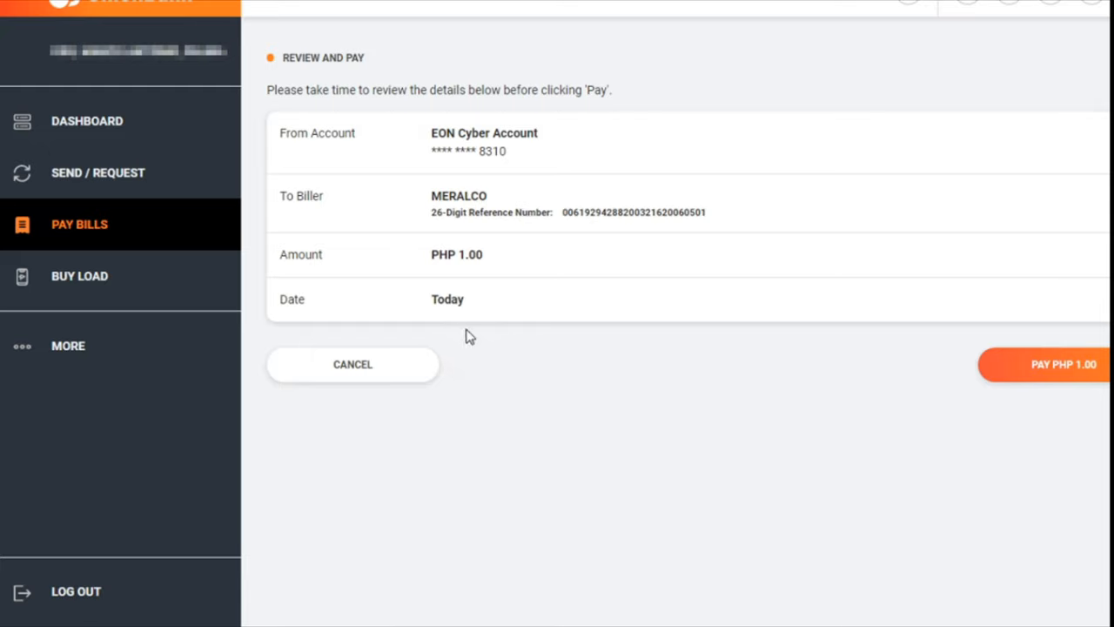
{"action": "mouse_move", "coordinate": [466, 337]}
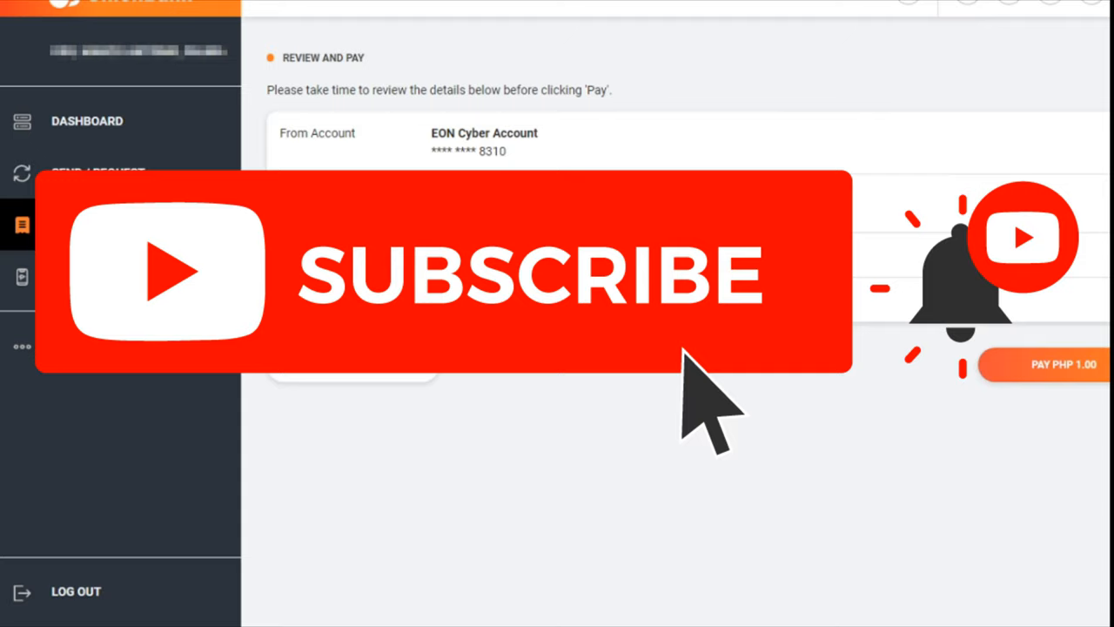
{"action": "mouse_move", "coordinate": [494, 376]}
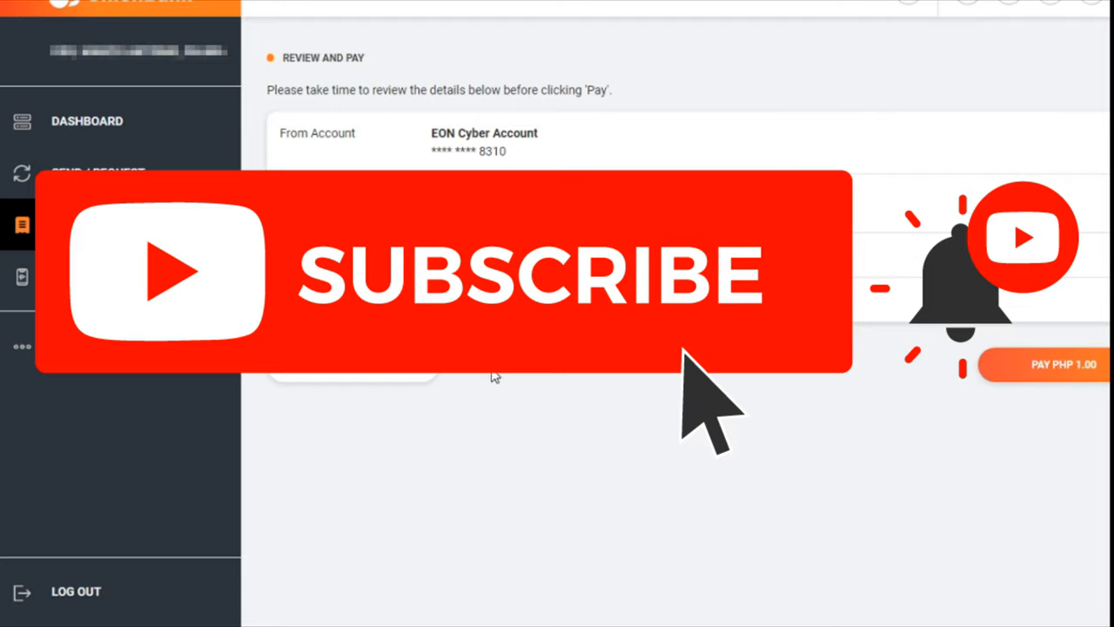
{"action": "mouse_move", "coordinate": [518, 383]}
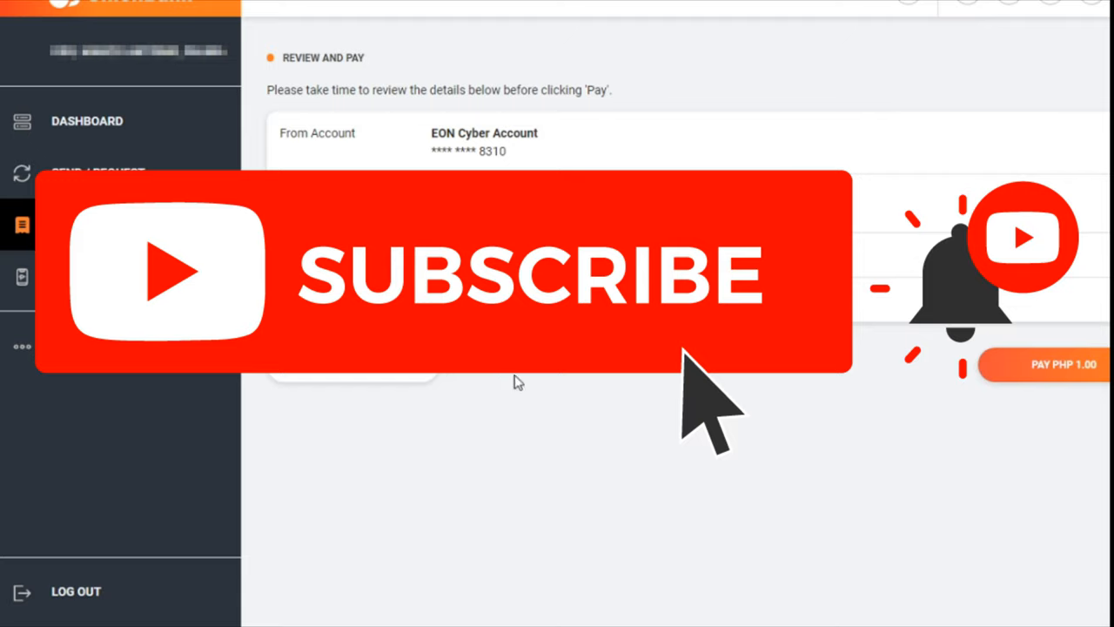
{"action": "mouse_move", "coordinate": [513, 396]}
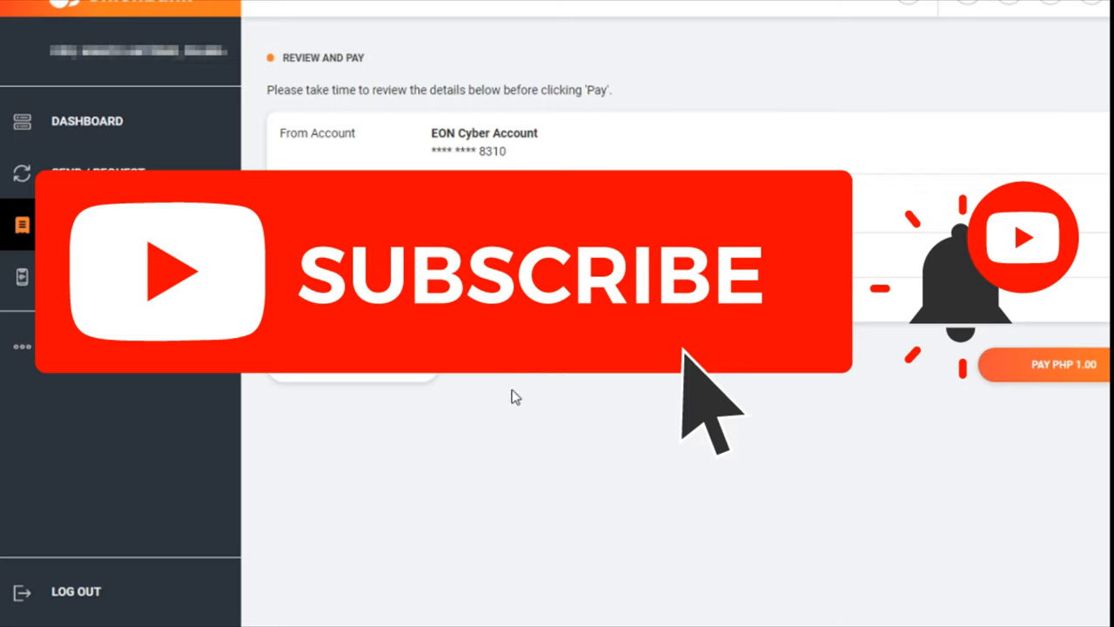
{"action": "mouse_move", "coordinate": [509, 393]}
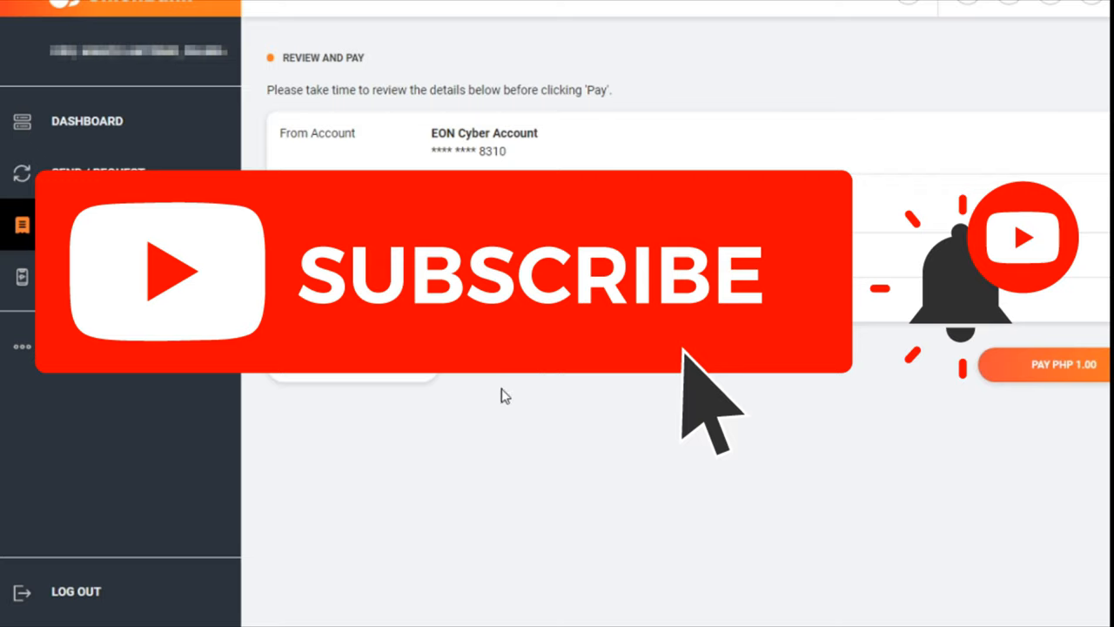
{"action": "mouse_move", "coordinate": [496, 383]}
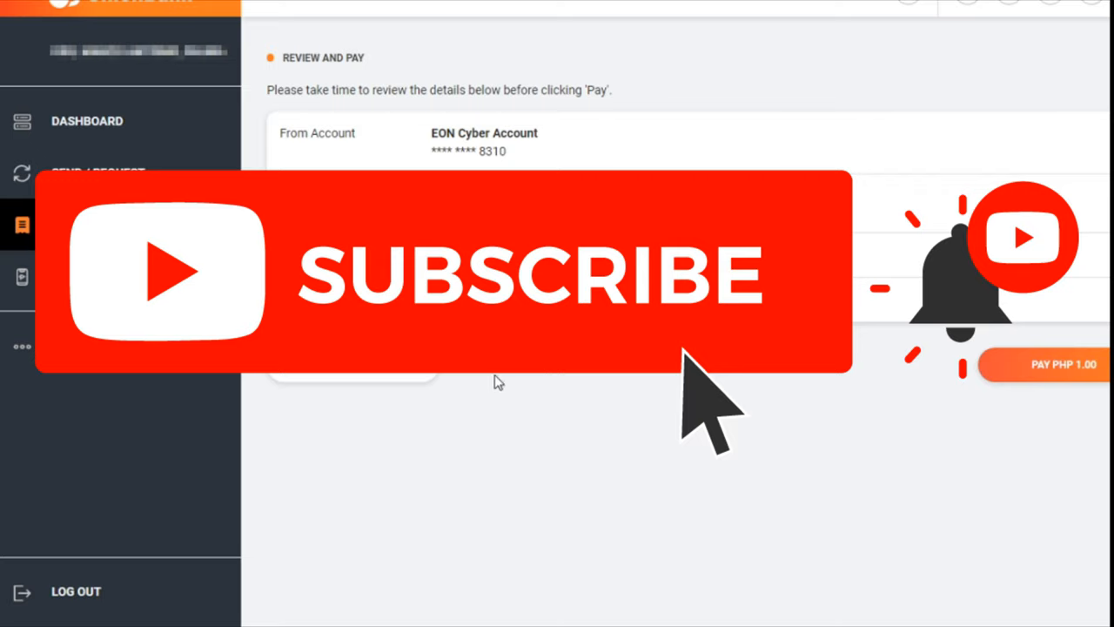
{"action": "mouse_move", "coordinate": [485, 378]}
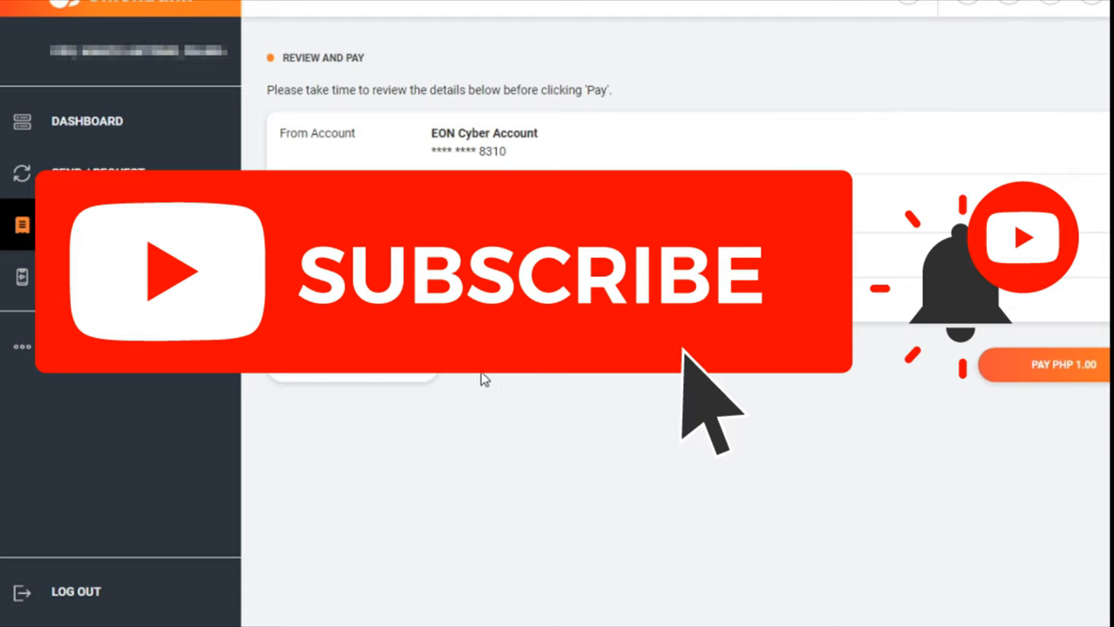